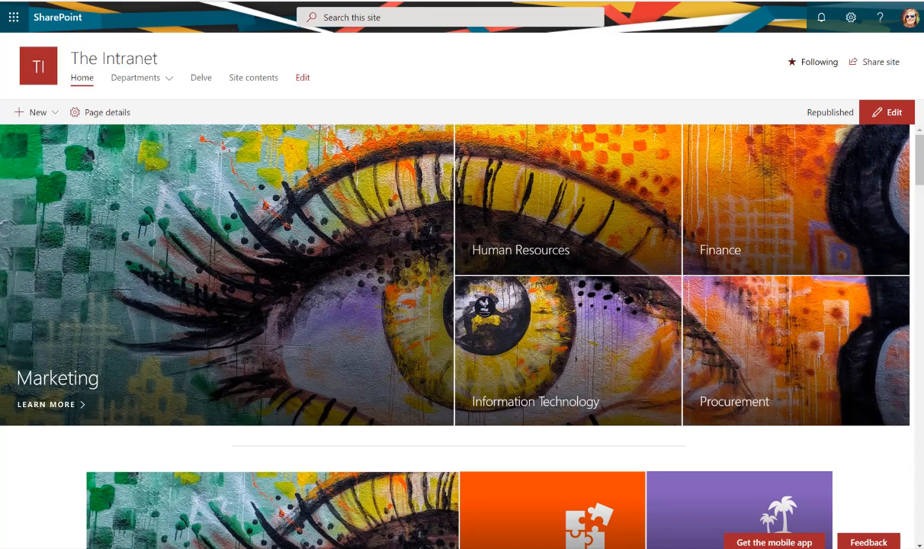
mouse_move(404, 49)
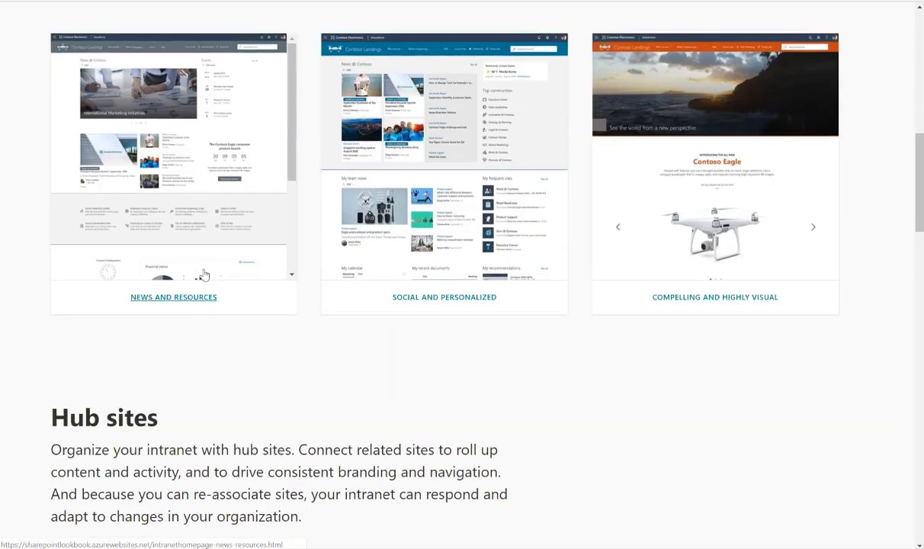
- Open the compelling and highly visual homepage example, then its Hero web part help article
scroll(up, 3)
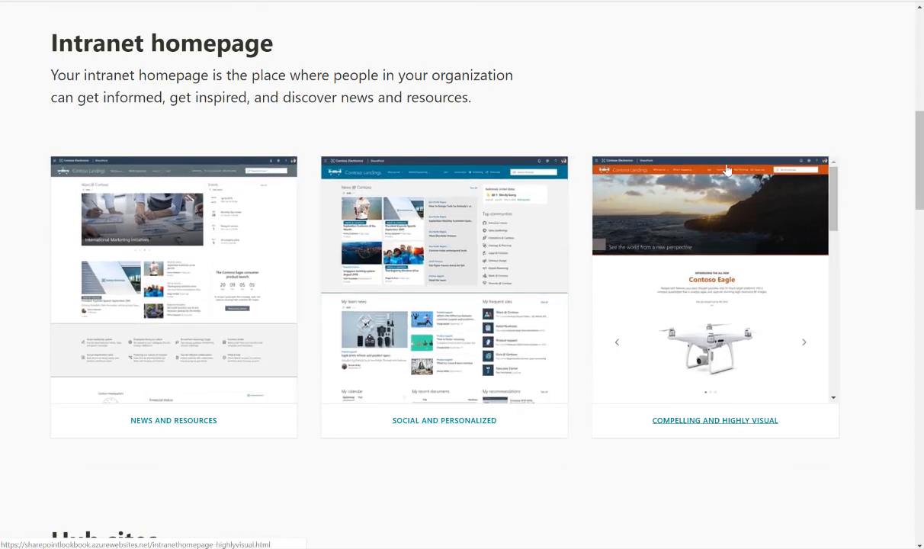
mouse_move(699, 222)
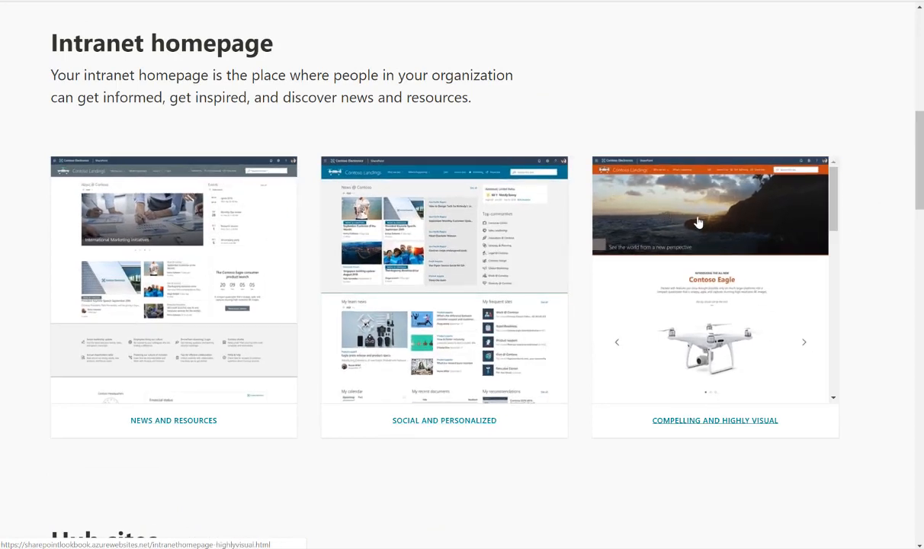
click(715, 421)
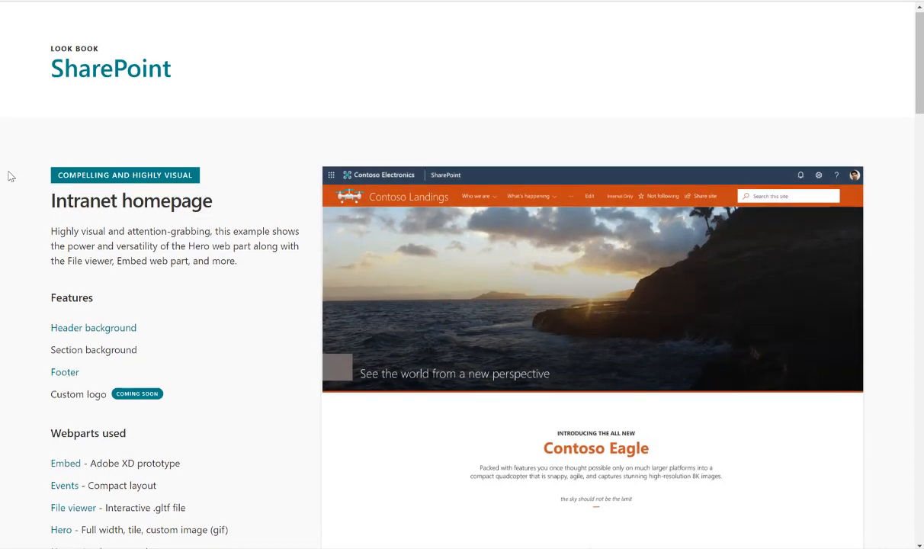
scroll(down, 3)
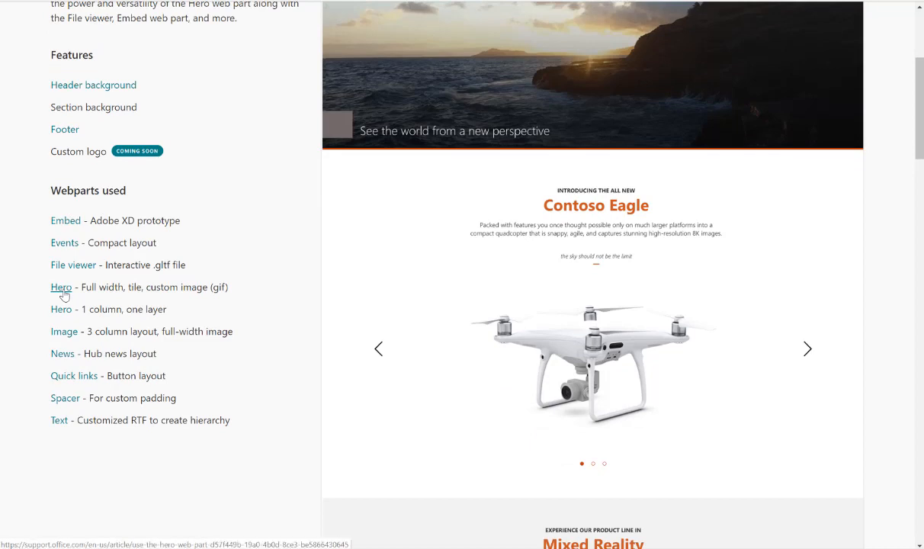
click(61, 288)
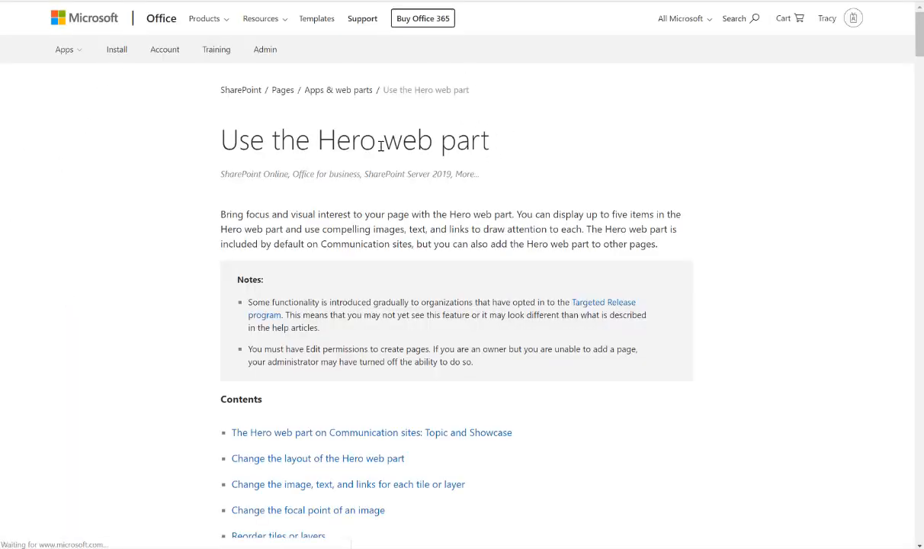
mouse_move(153, 221)
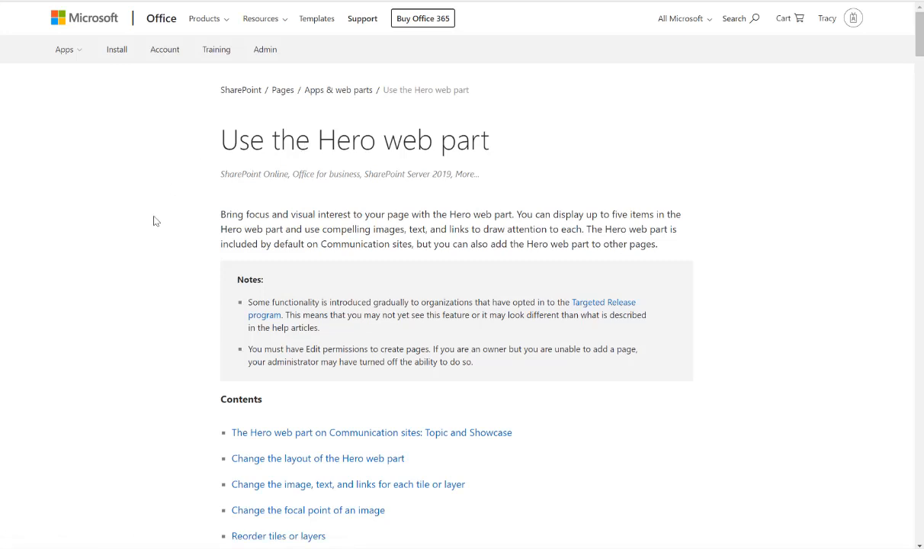
- Scroll the Use the Hero web part article to its Image scaling in the Hero web part section
scroll(down, 3)
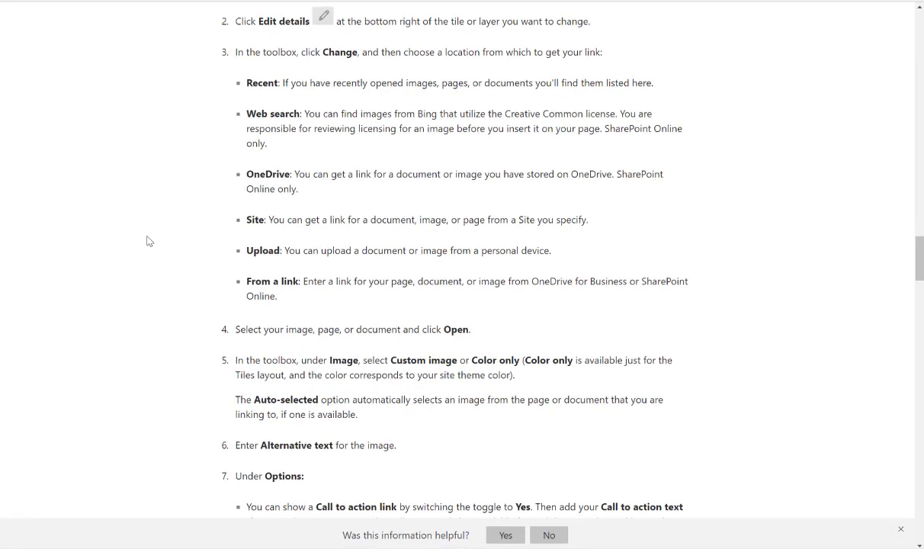
scroll(down, 3)
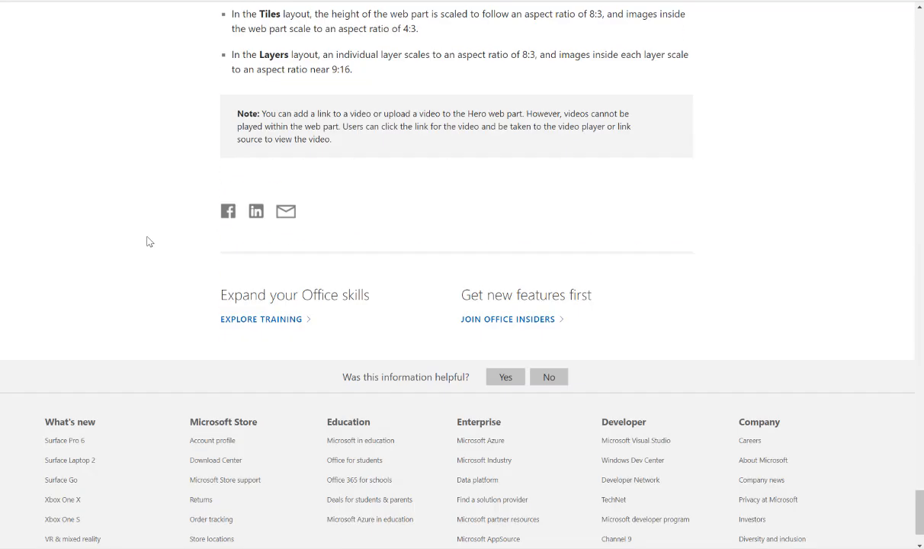
scroll(up, 3)
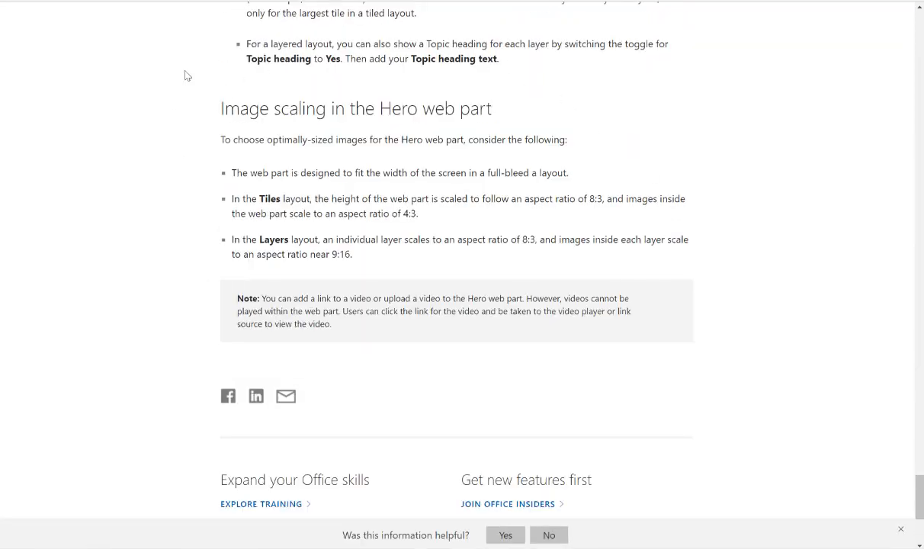
mouse_move(46, 188)
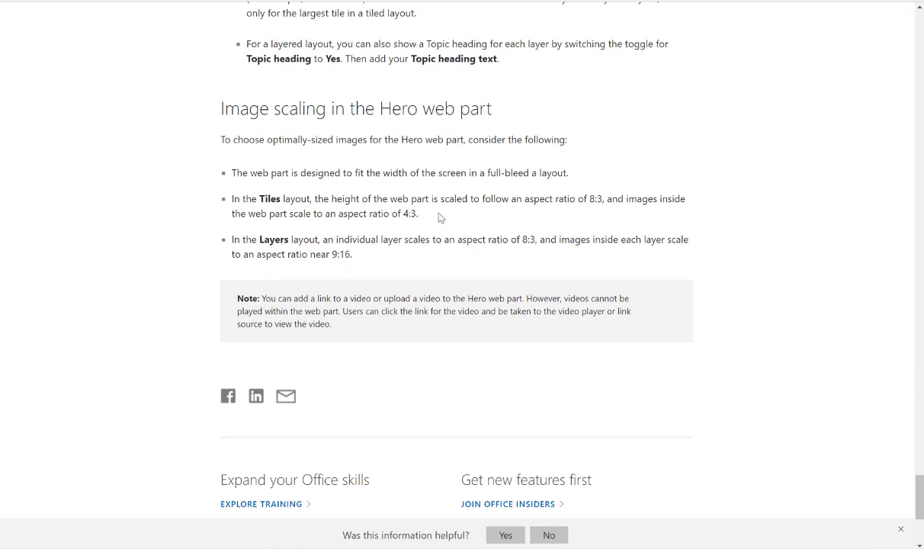
mouse_move(238, 219)
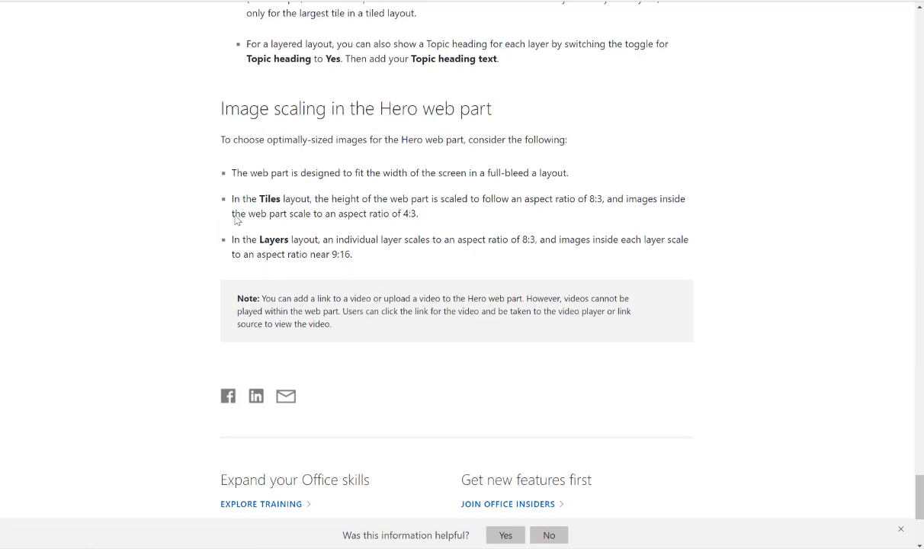
mouse_move(274, 212)
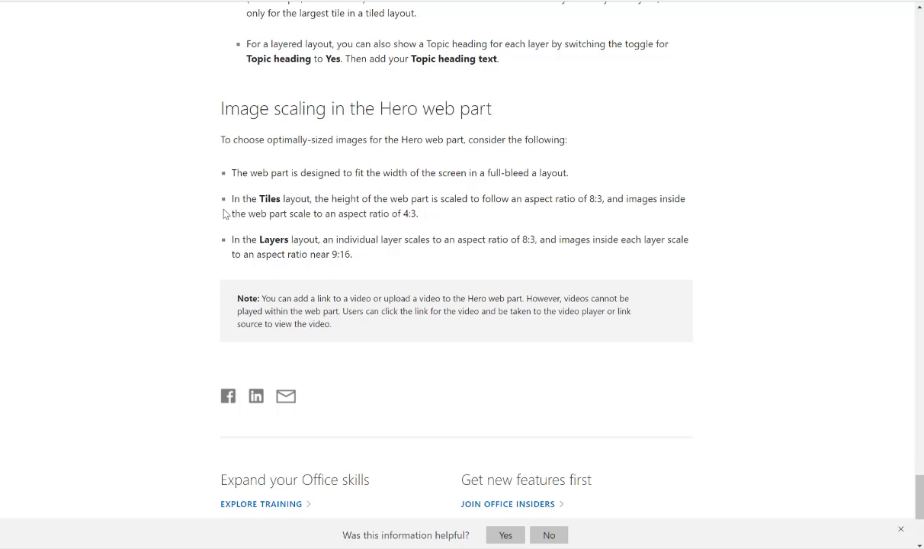
mouse_move(433, 172)
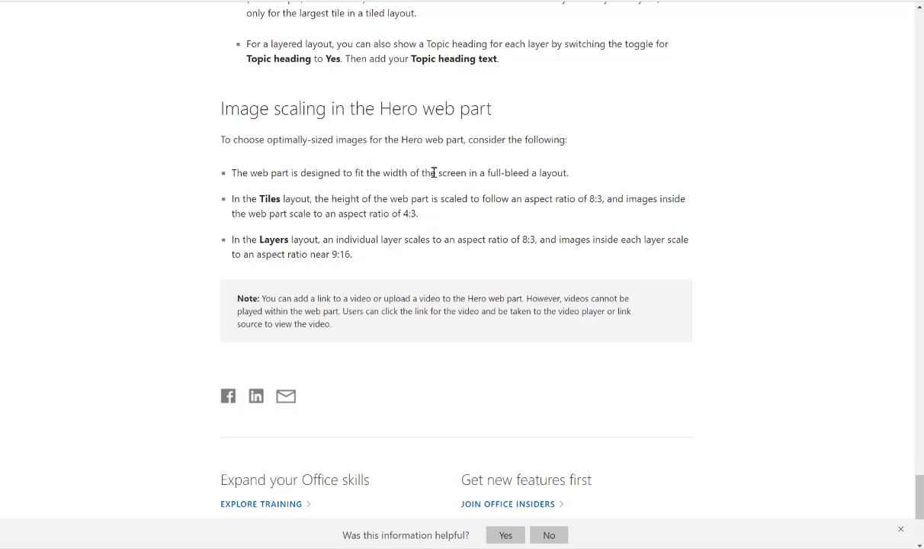
mouse_move(473, 215)
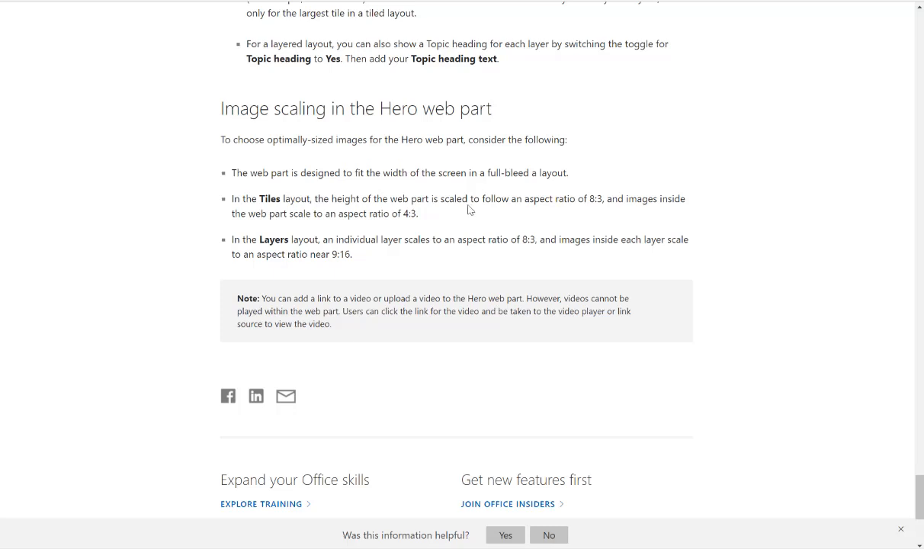
mouse_move(444, 199)
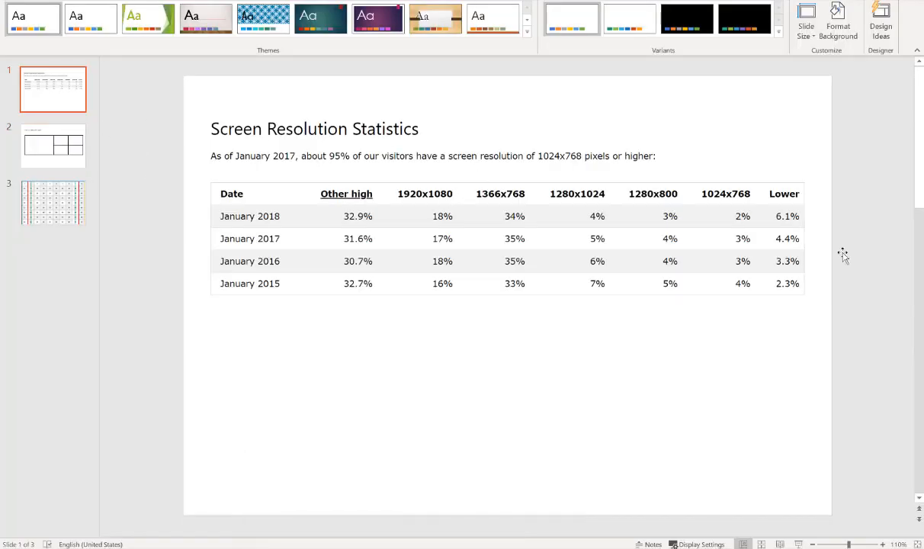
mouse_move(221, 333)
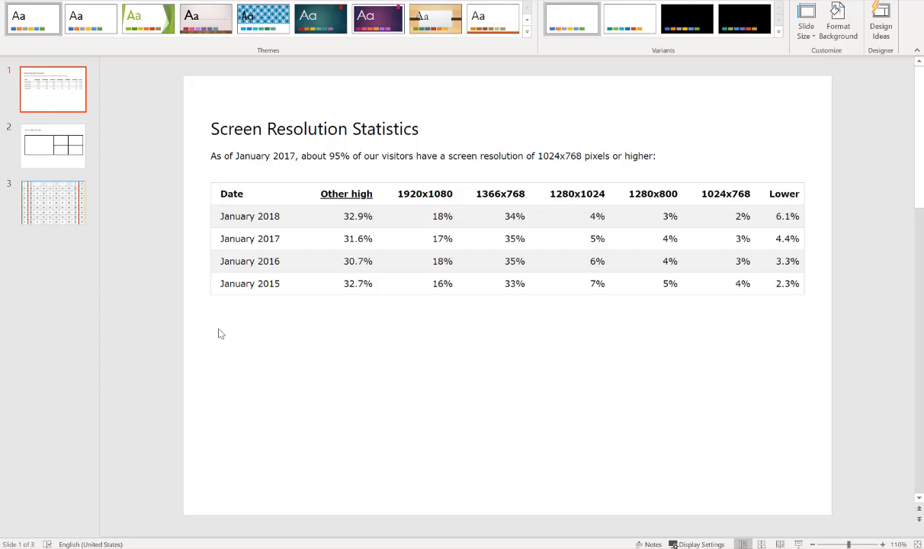
mouse_move(429, 206)
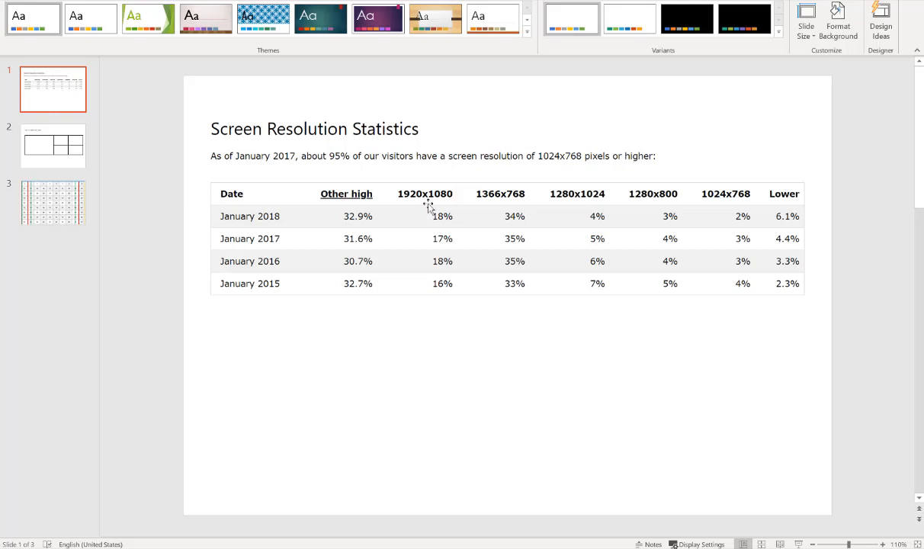
mouse_move(470, 327)
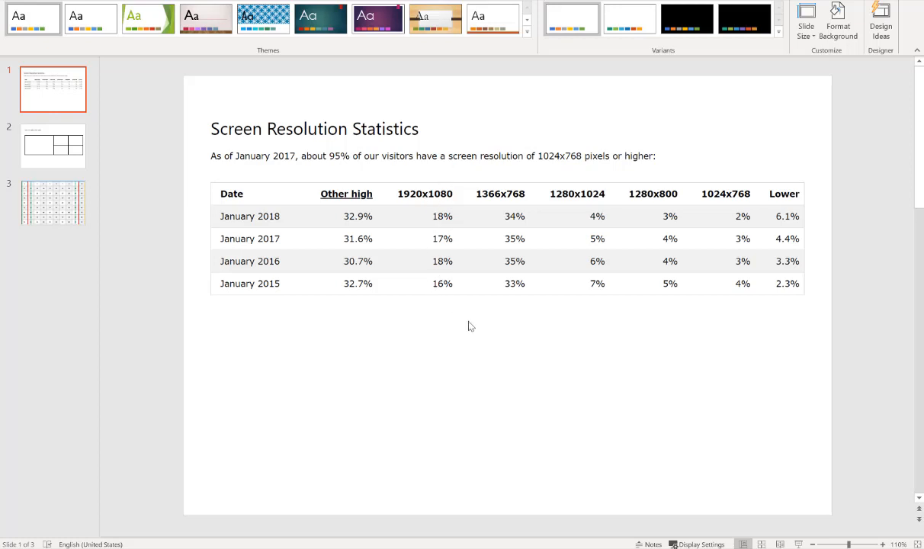
mouse_move(507, 329)
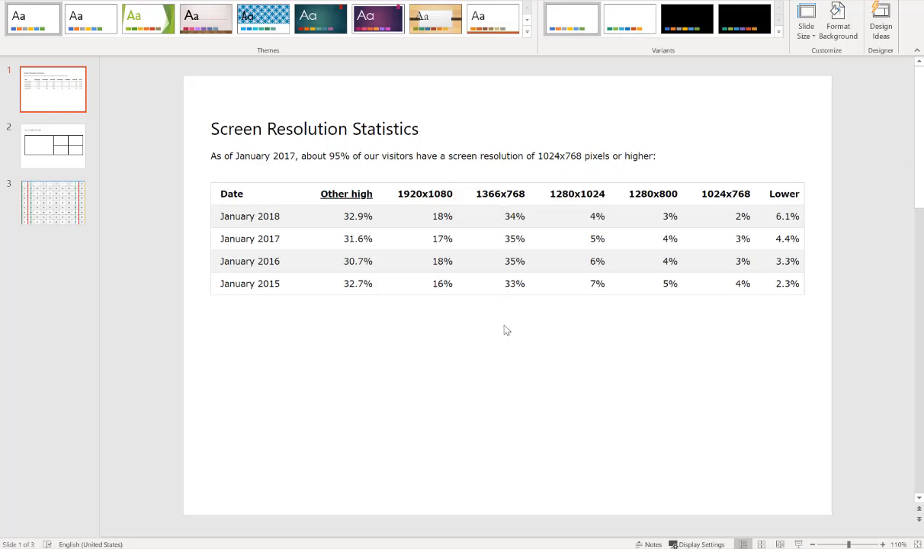
mouse_move(340, 337)
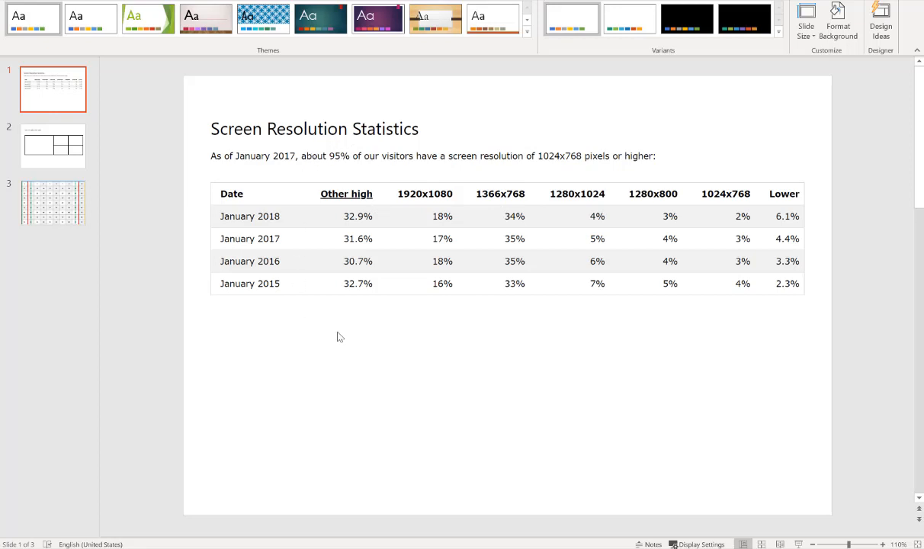
mouse_move(267, 372)
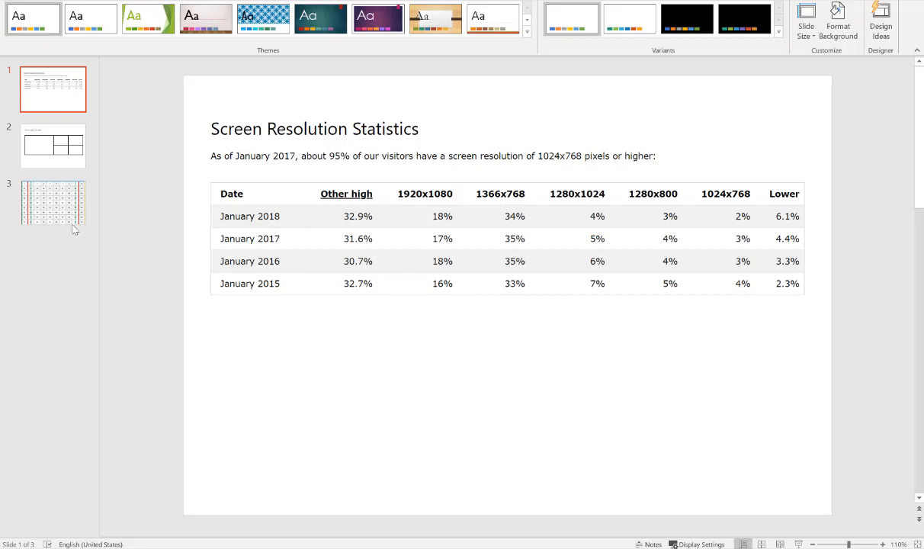
- Show slide 3's 90-cell numbered grid (25.4 x 17.2 cm) with coloured resolution outlines
click(54, 203)
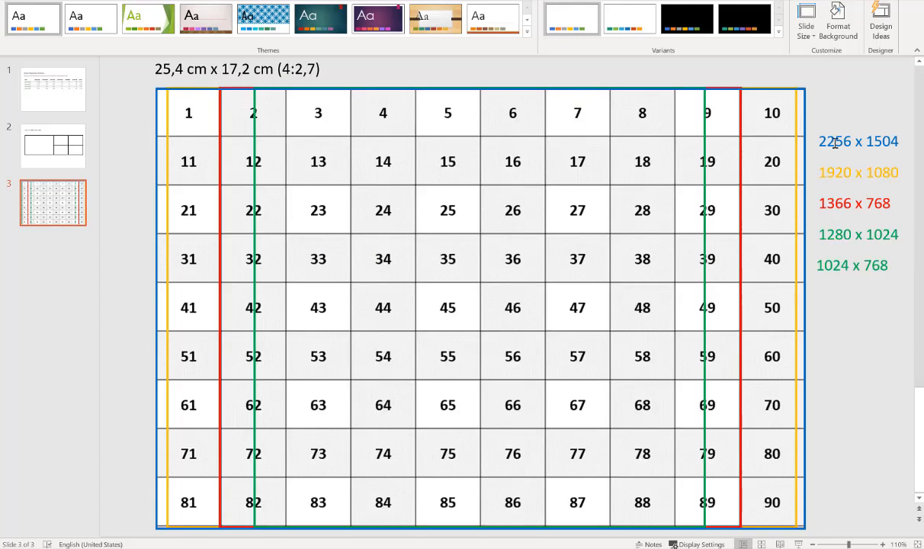
mouse_move(843, 100)
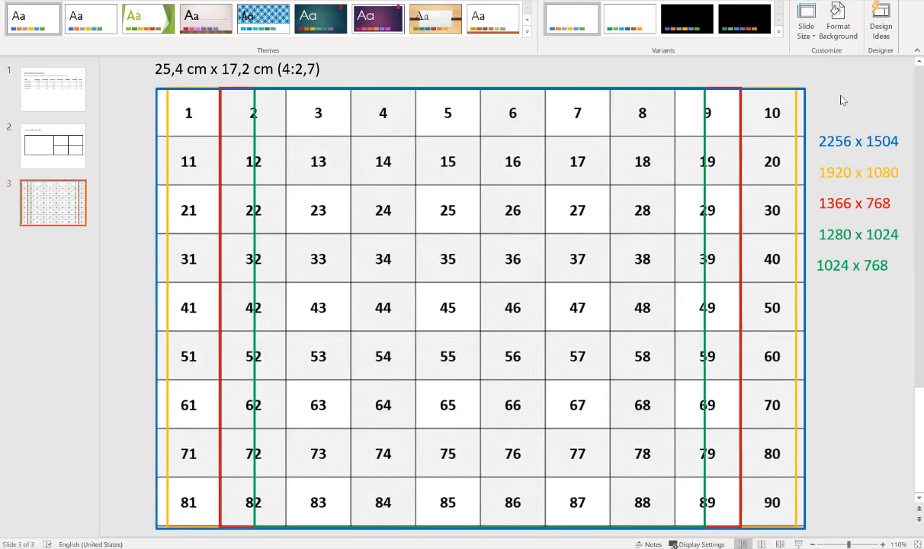
mouse_move(124, 200)
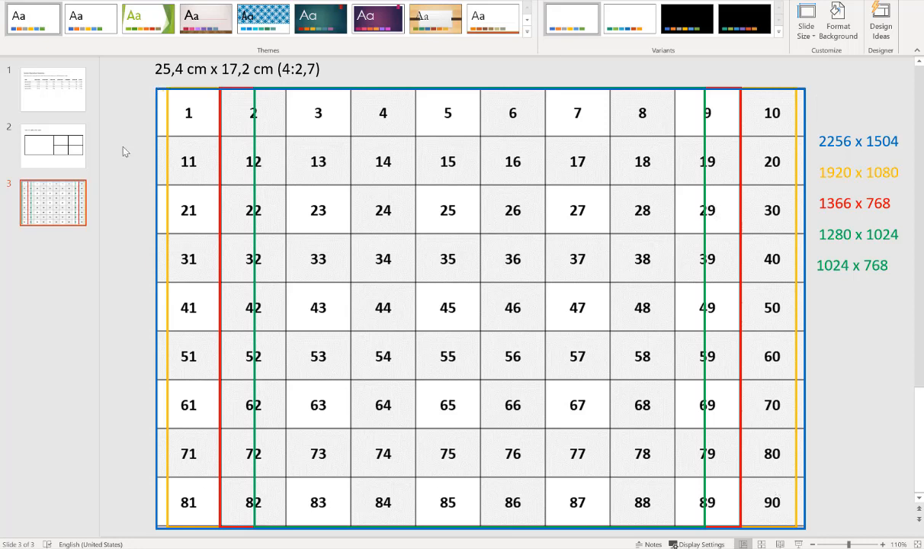
mouse_move(444, 84)
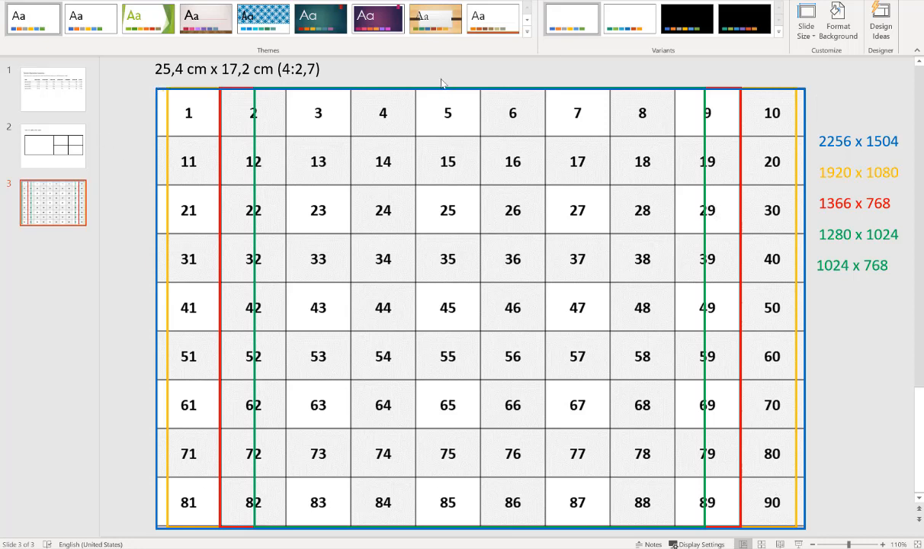
mouse_move(434, 76)
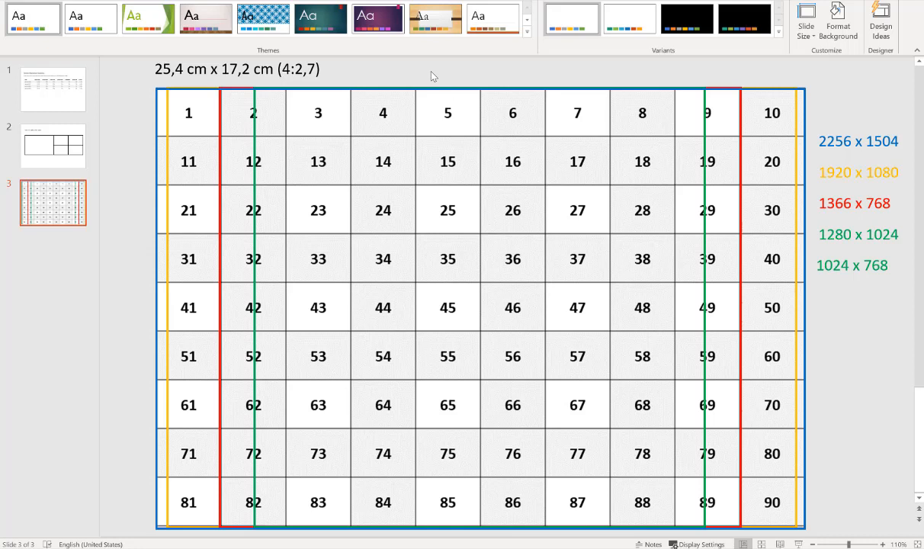
mouse_move(321, 31)
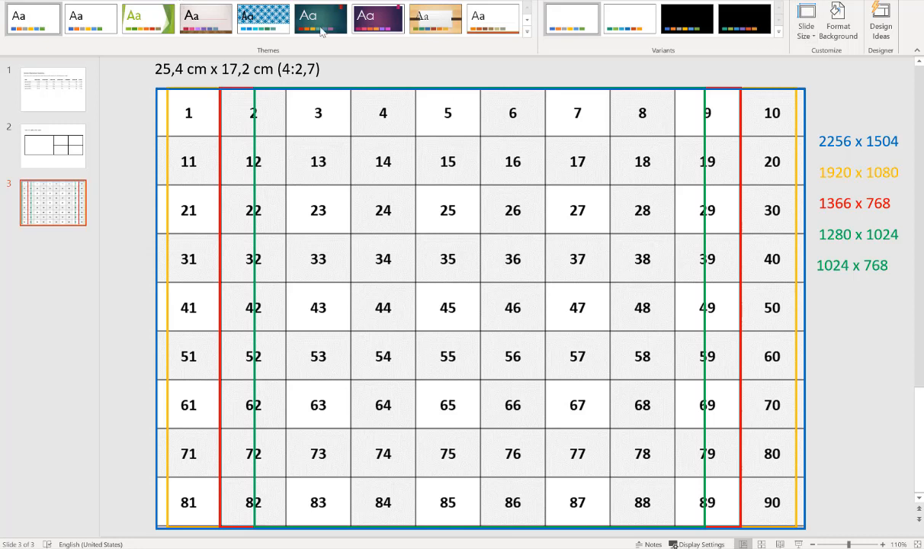
click(805, 15)
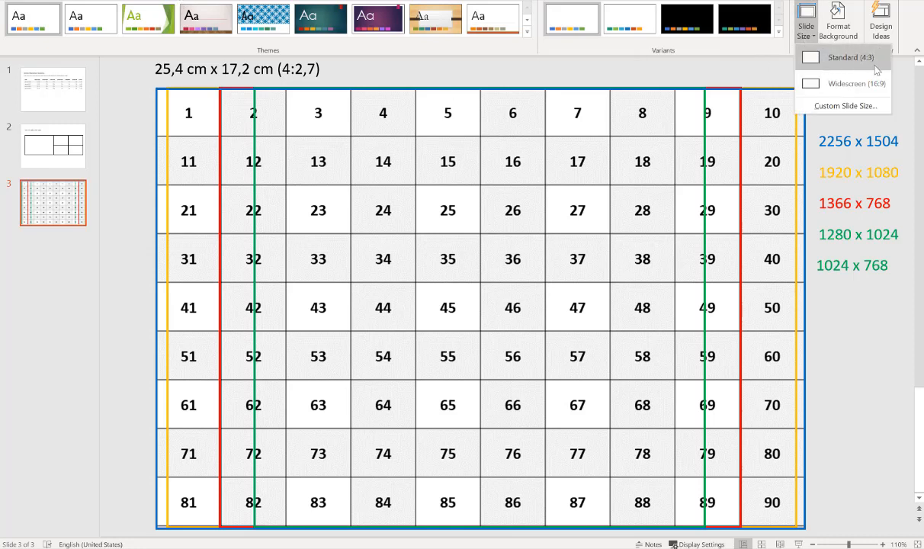
mouse_move(885, 68)
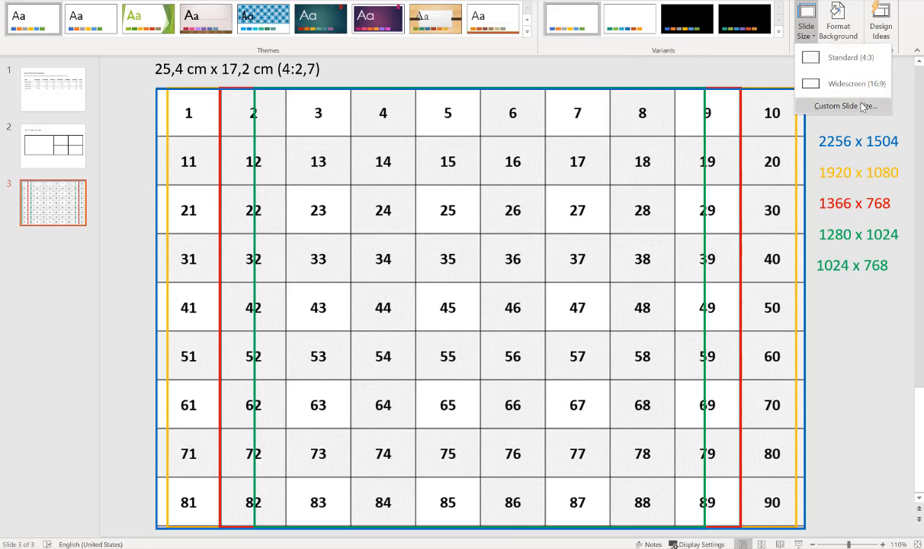
click(845, 106)
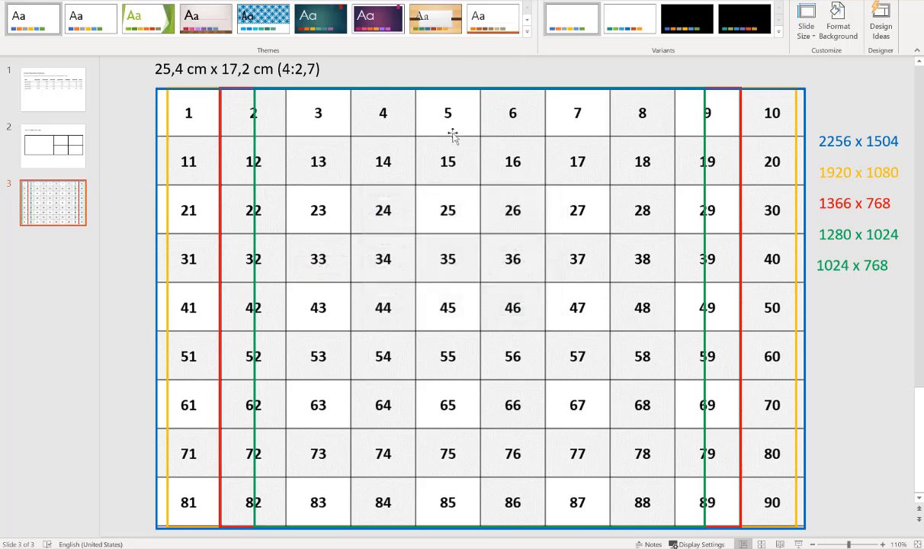
mouse_move(126, 107)
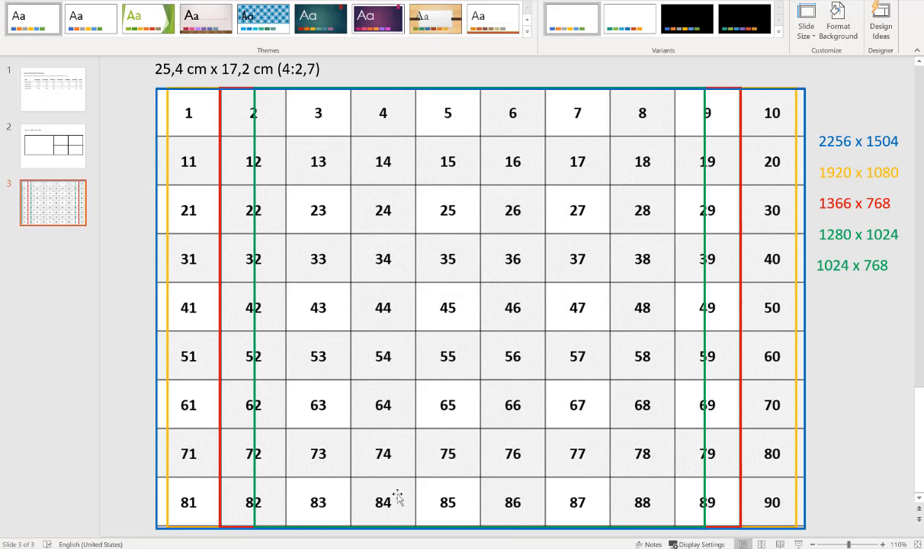
mouse_move(780, 112)
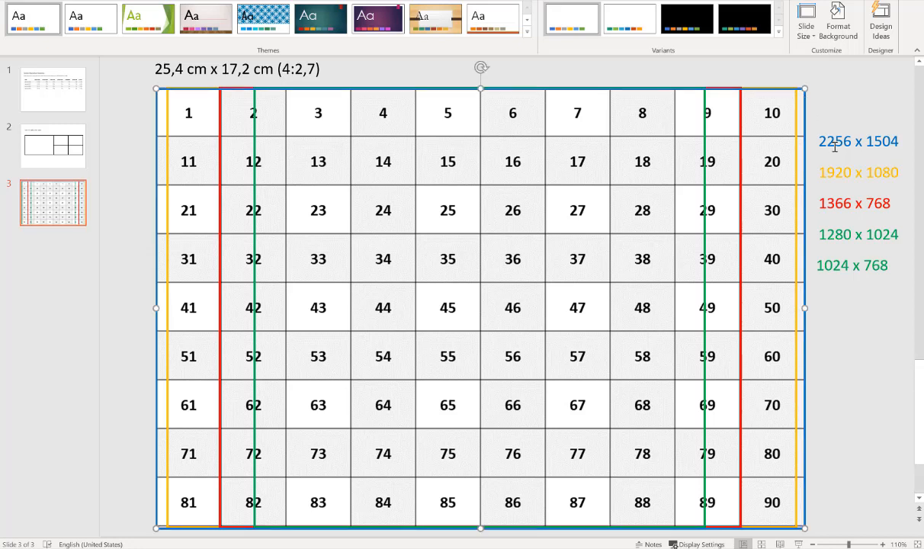
mouse_move(557, 70)
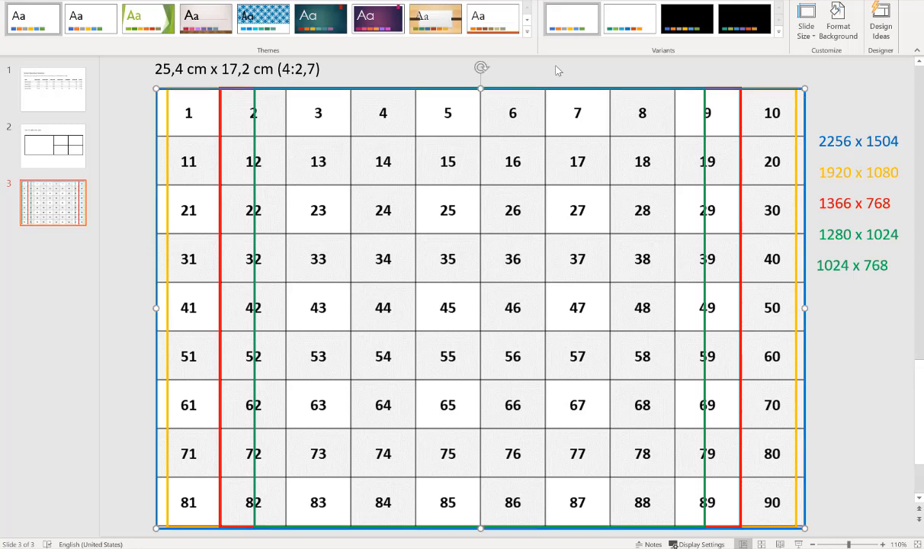
mouse_move(835, 177)
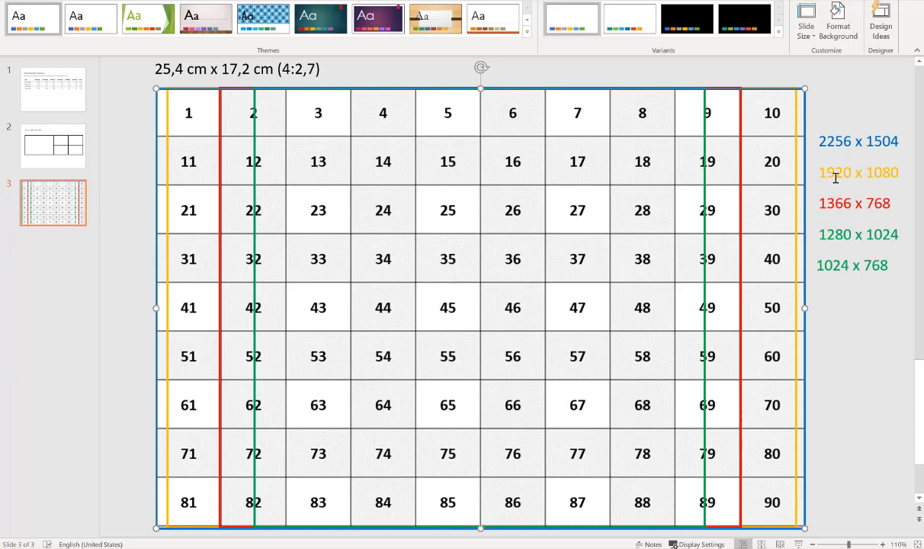
mouse_move(797, 168)
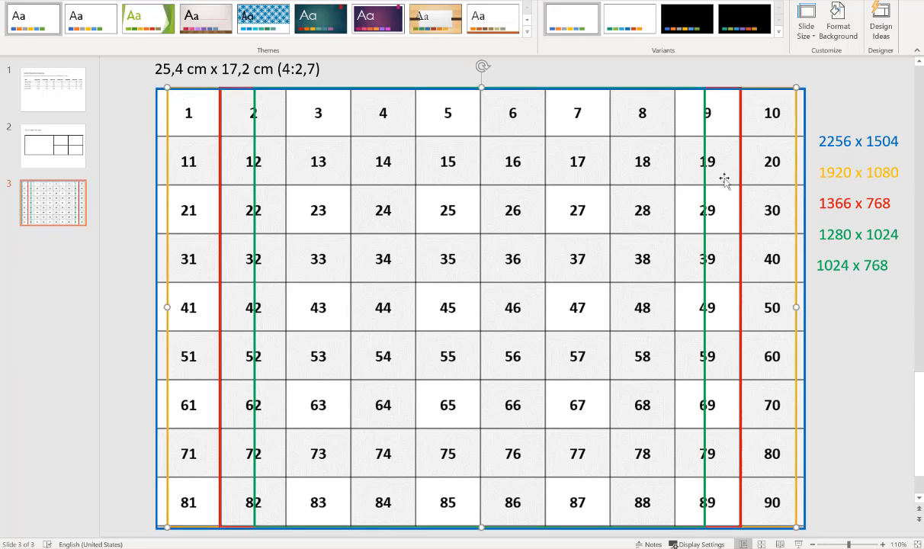
mouse_move(741, 170)
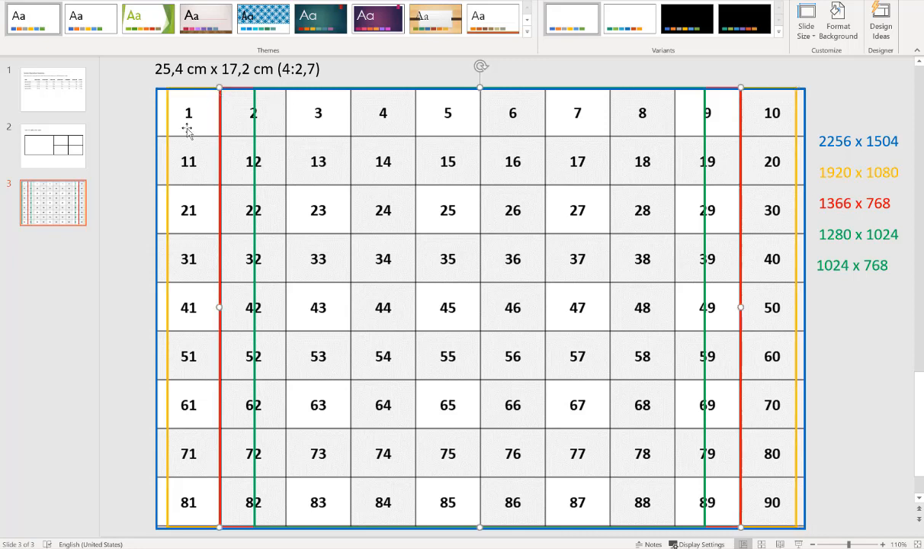
mouse_move(840, 227)
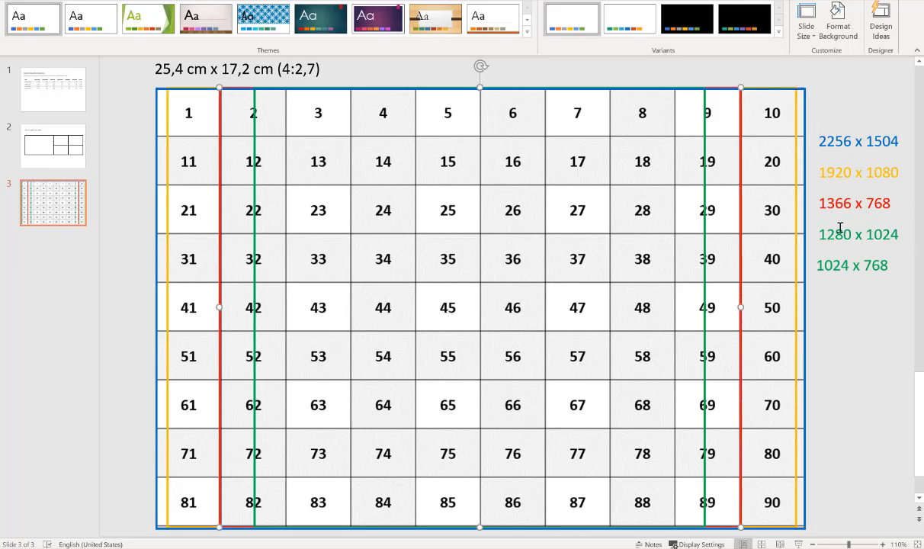
mouse_move(874, 290)
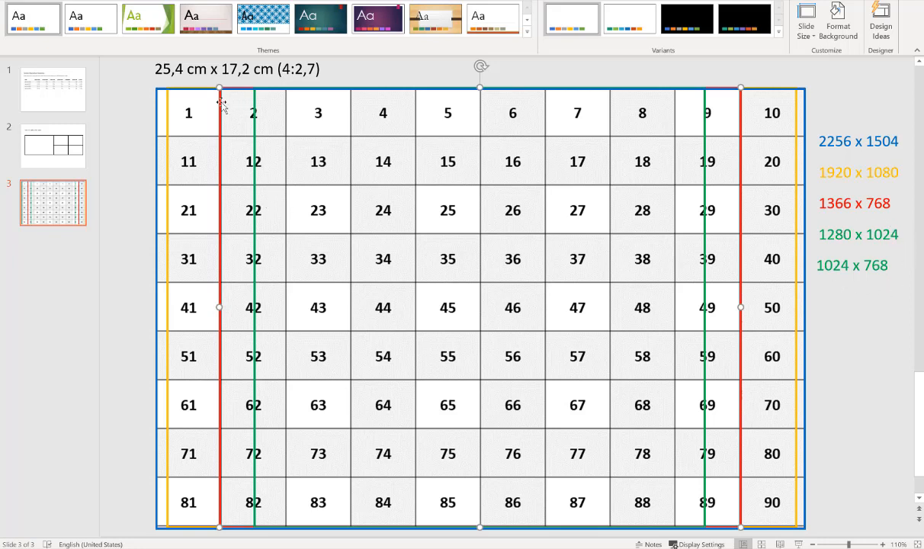
mouse_move(671, 91)
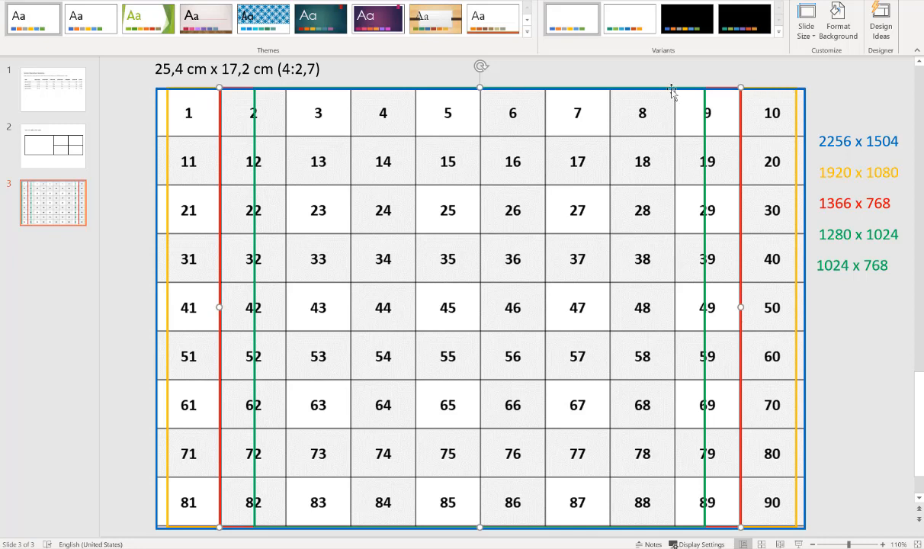
mouse_move(555, 177)
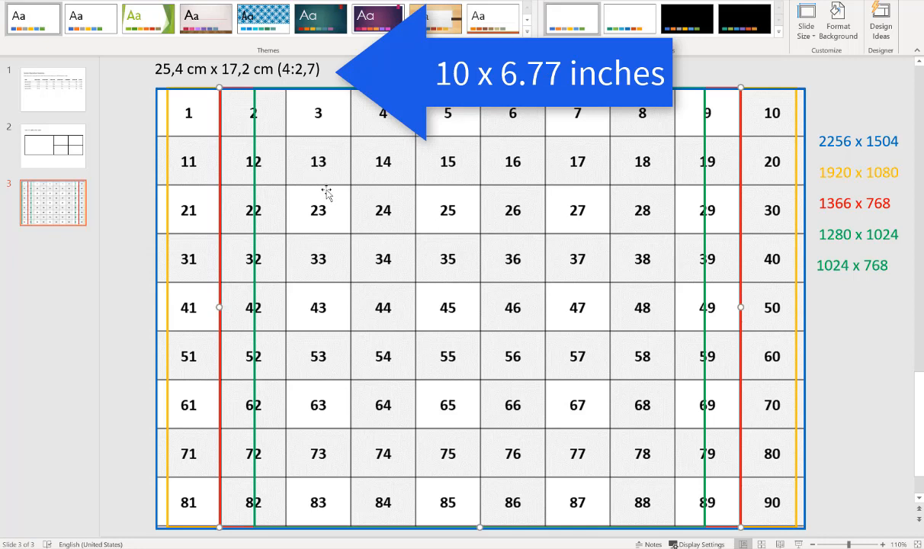
mouse_move(352, 198)
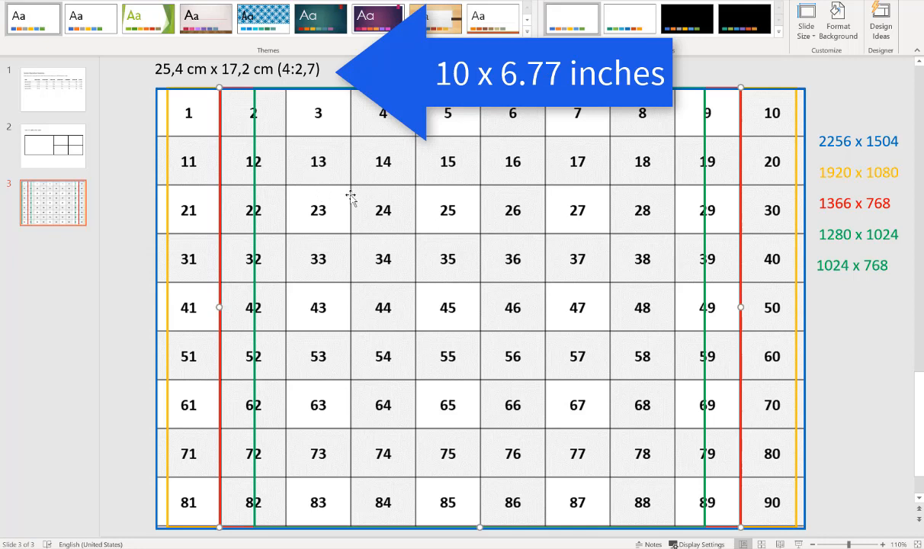
click(807, 19)
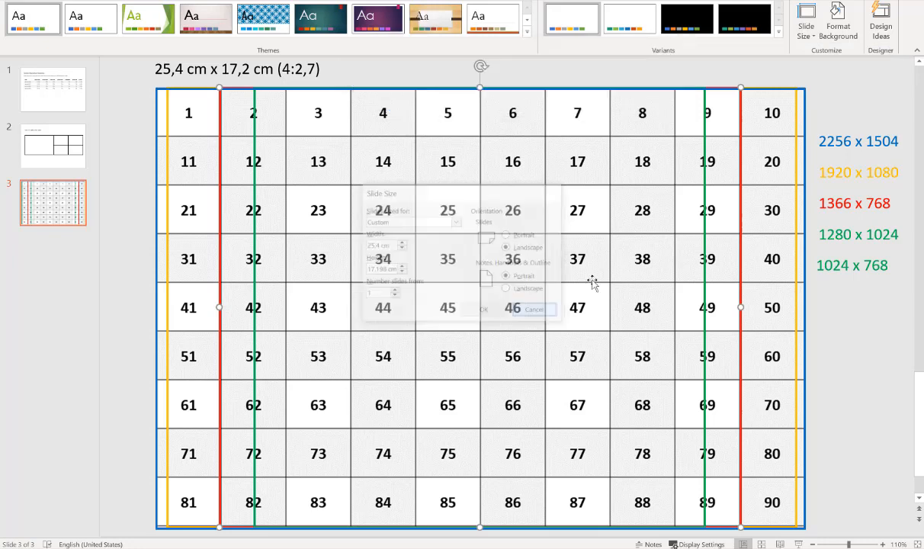
- View slide 2's five-box Hero layout, then preview the graffiti eye photo deck's gridded slide
click(533, 309)
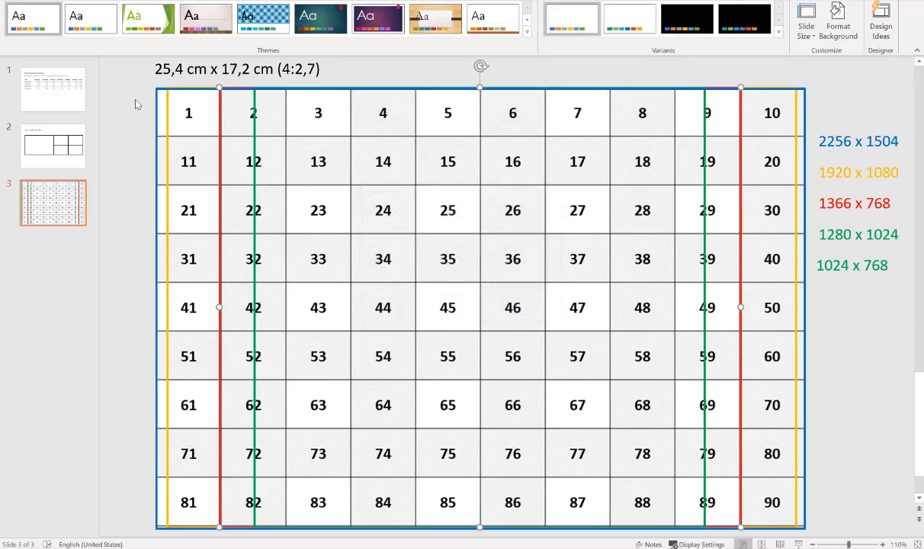
click(53, 145)
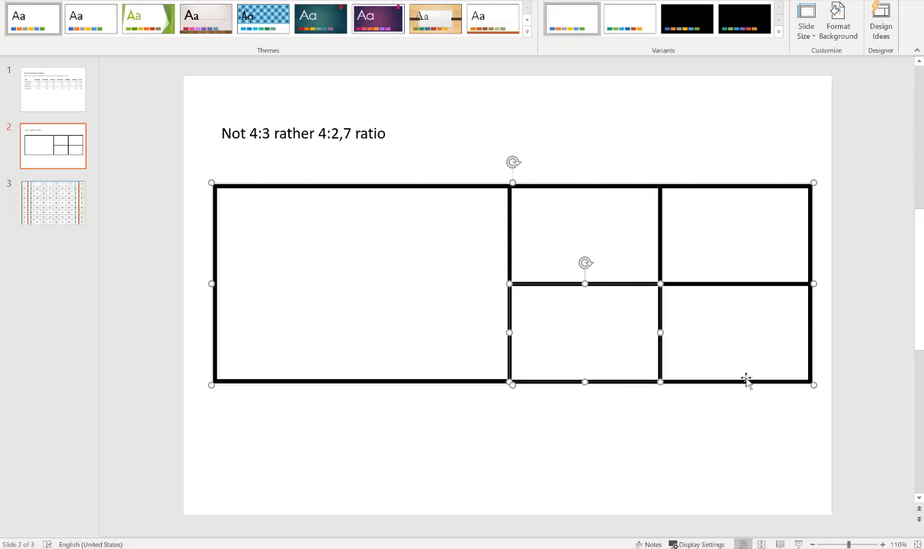
click(358, 286)
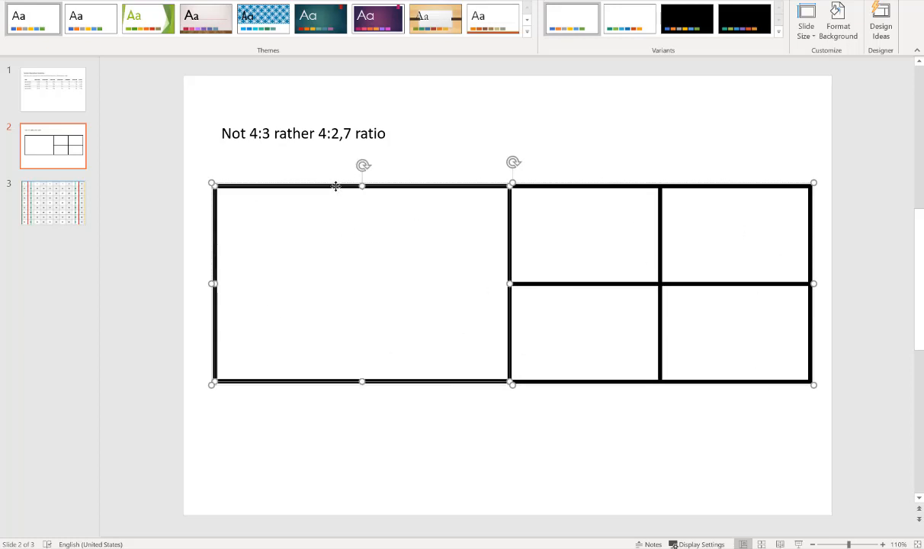
mouse_move(175, 204)
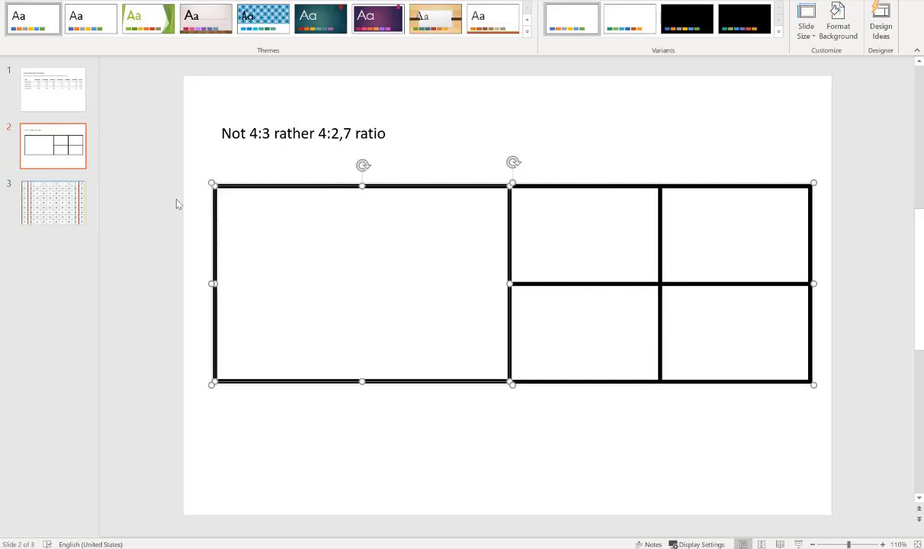
mouse_move(439, 91)
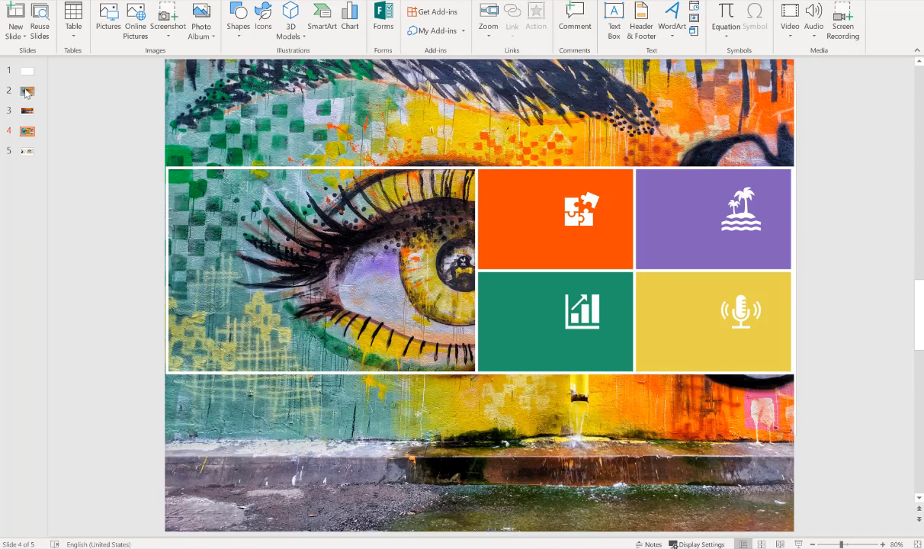
click(26, 91)
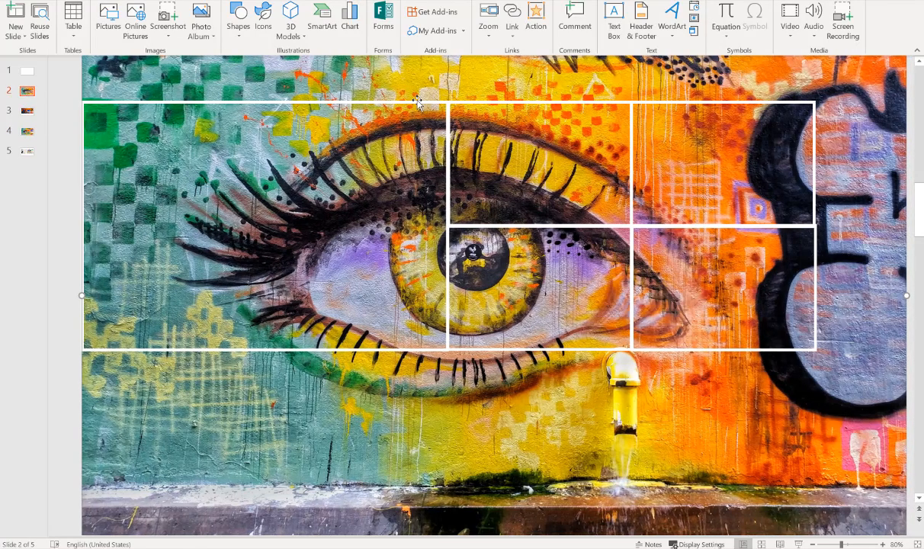
mouse_move(544, 113)
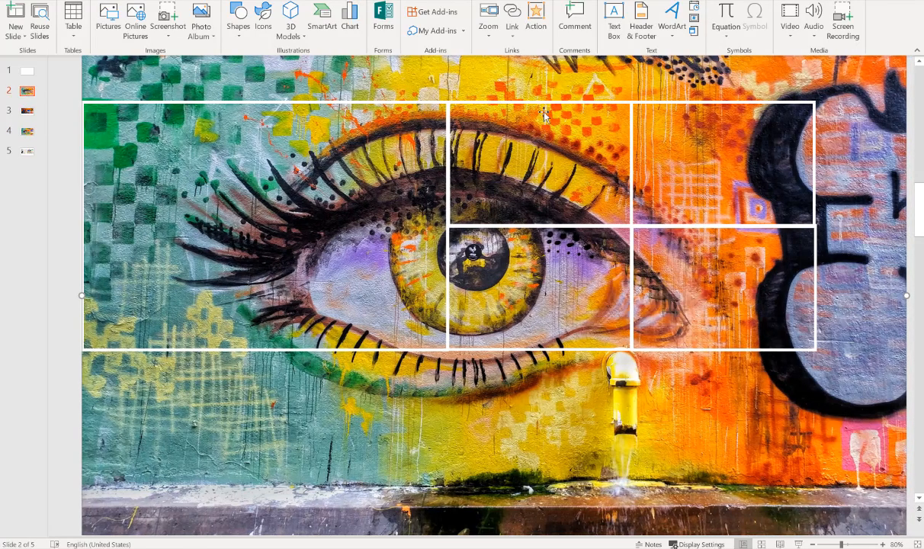
mouse_move(517, 284)
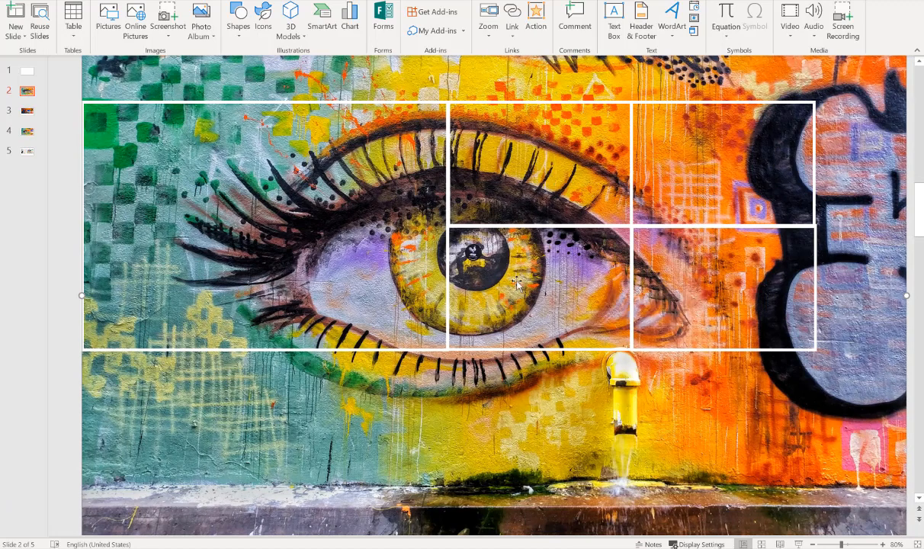
mouse_move(344, 221)
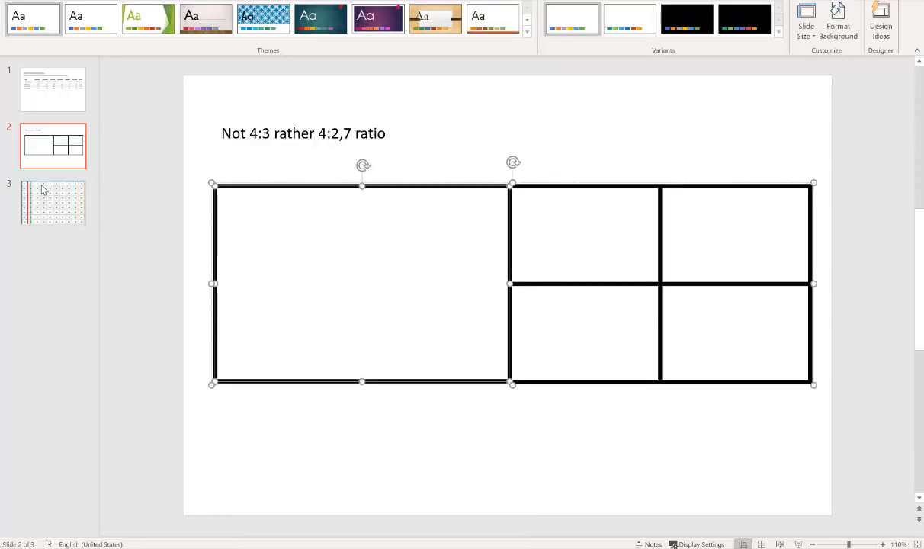
- Check the 1920 x 1080 outline on the grid slide, then view the eye photo grid
click(52, 202)
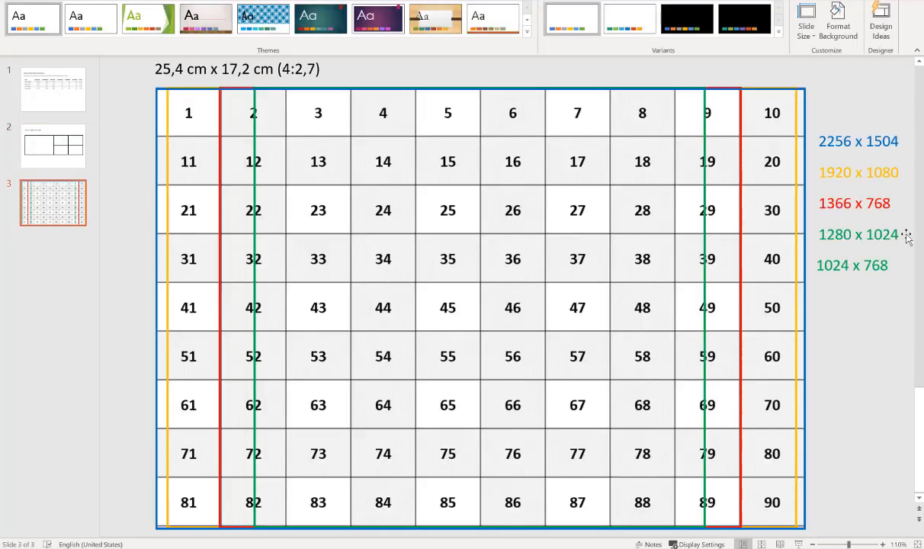
click(857, 141)
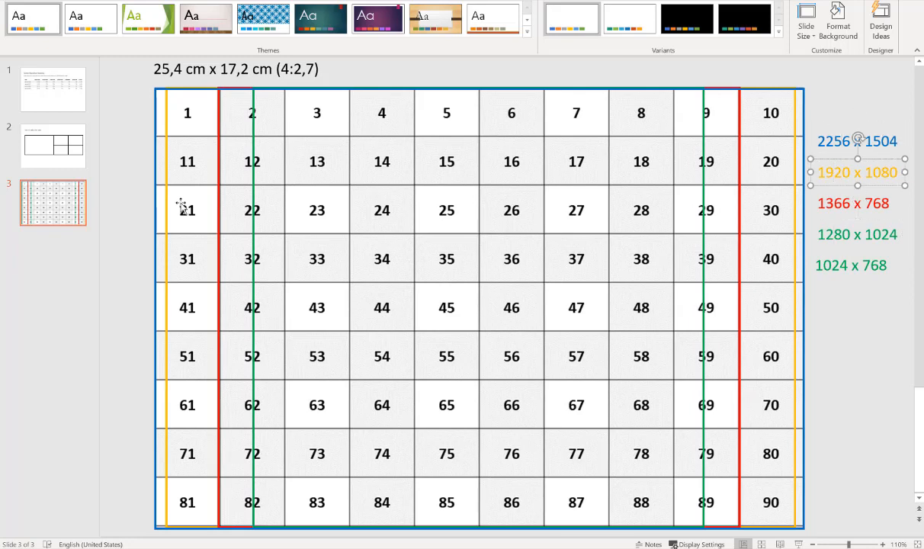
mouse_move(138, 138)
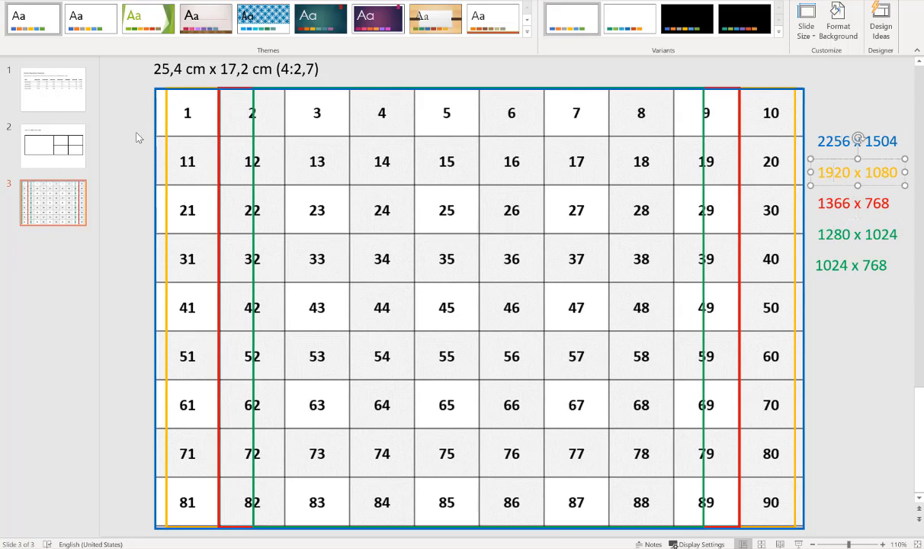
mouse_move(366, 541)
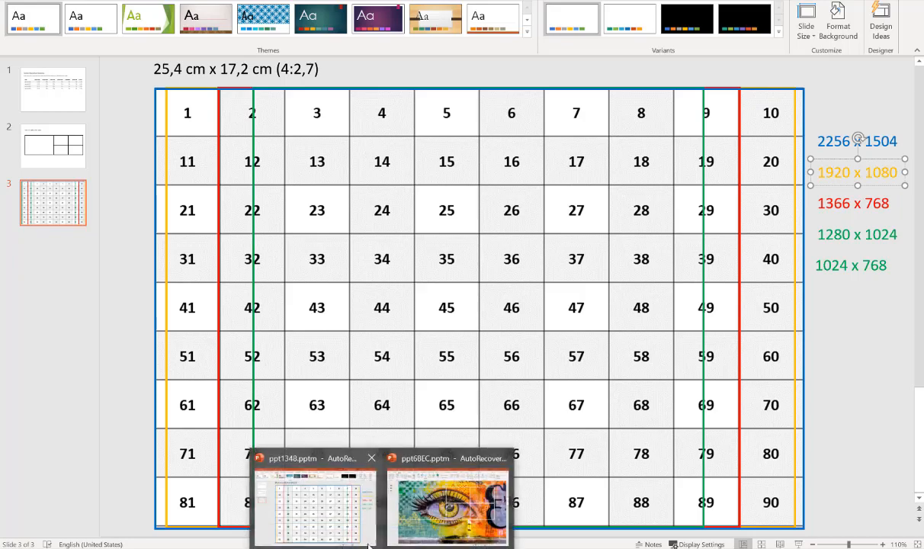
click(448, 507)
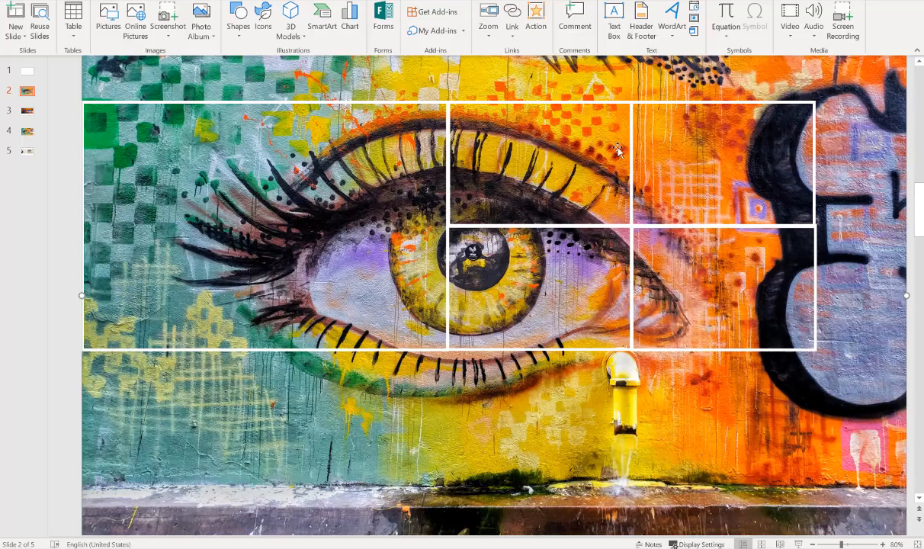
mouse_move(346, 460)
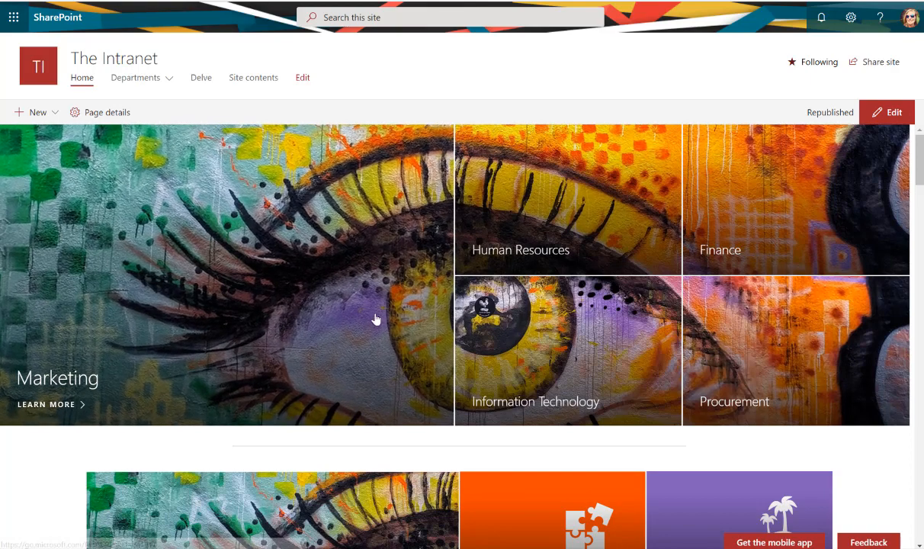
scroll(down, 3)
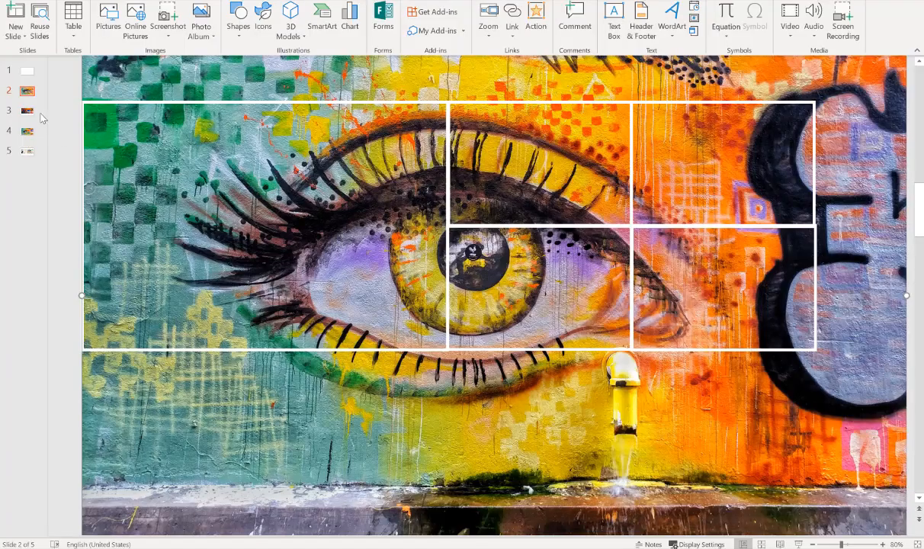
- Inspect slide 4's puzzle icon block, then view slide 3's abstract mosaic version
click(27, 131)
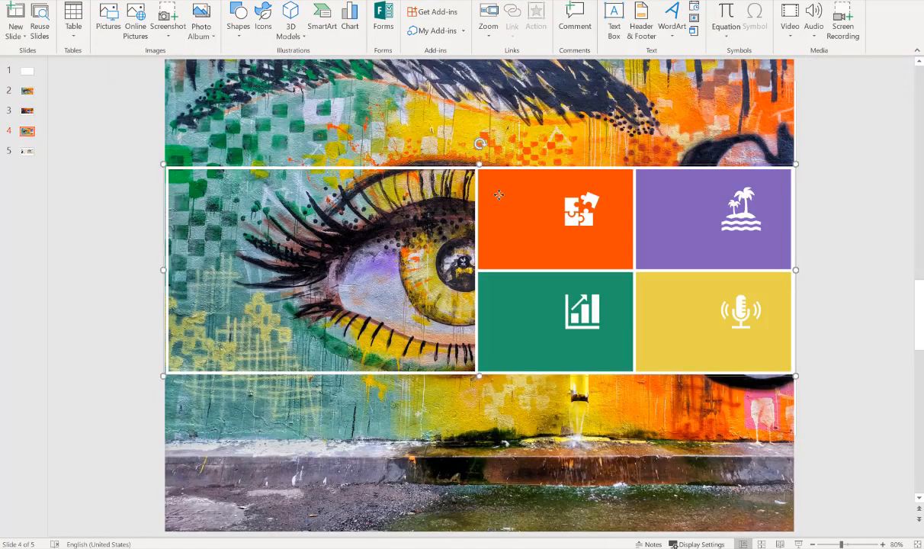
mouse_move(542, 315)
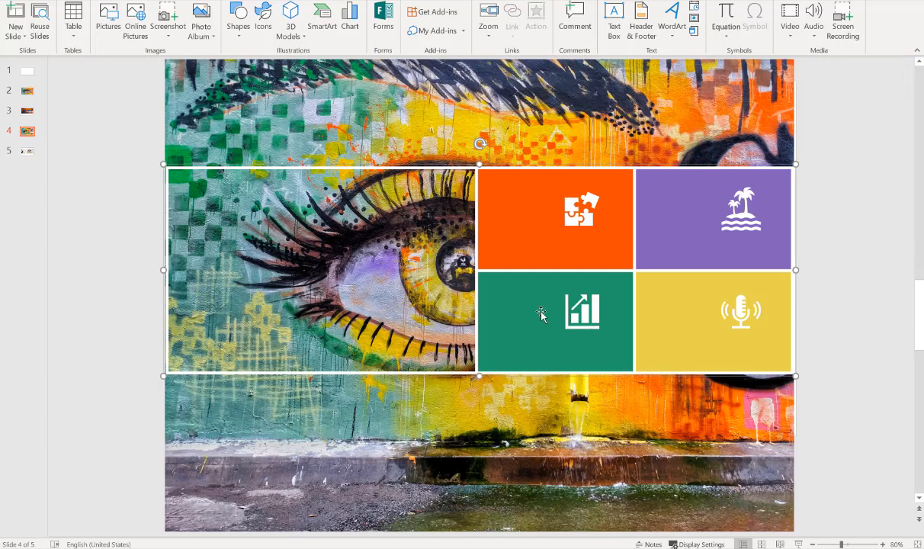
click(581, 210)
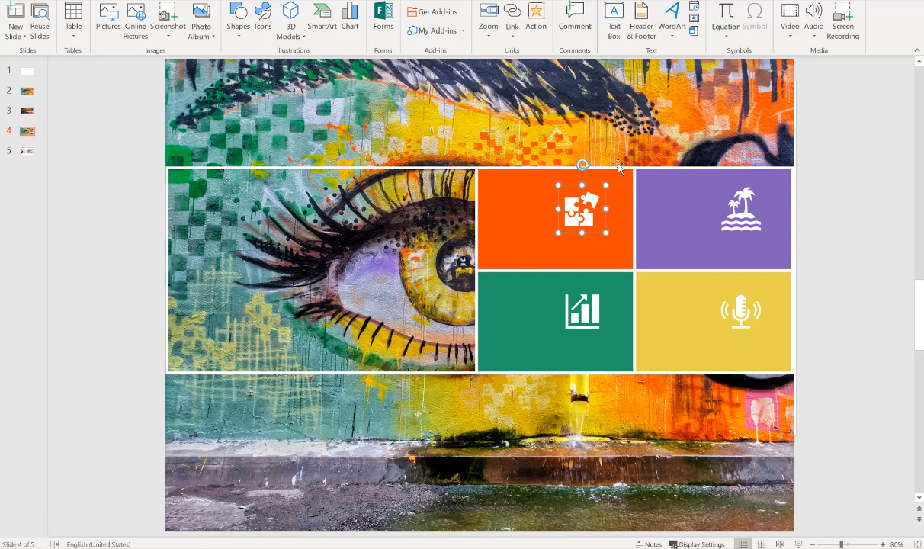
mouse_move(618, 263)
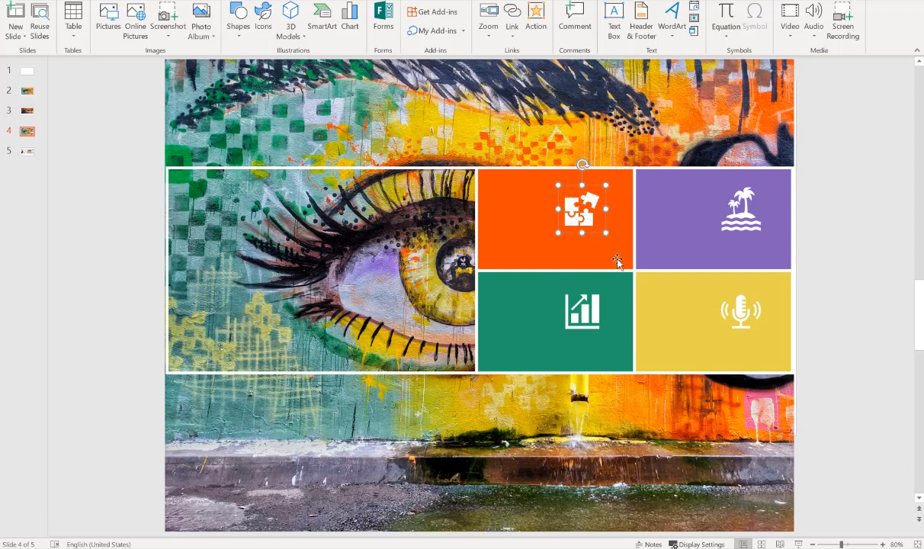
mouse_move(740, 214)
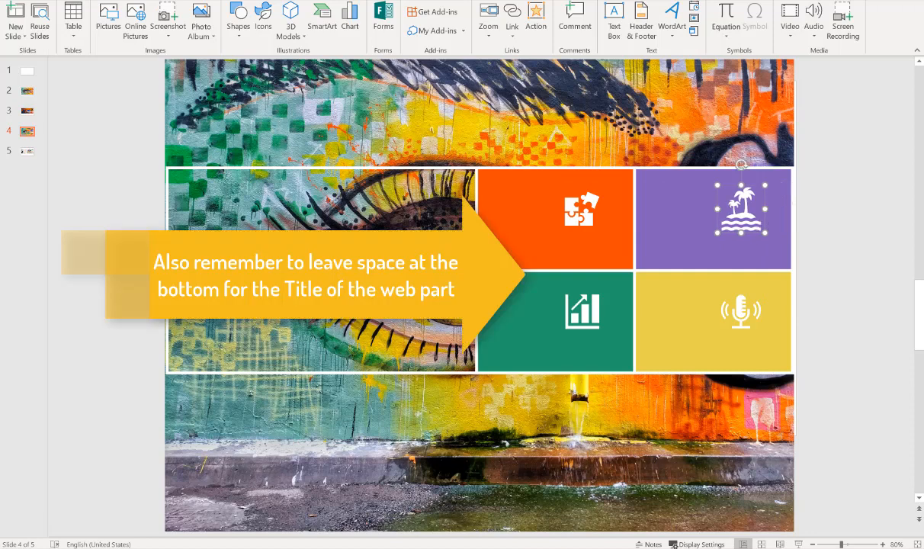
mouse_move(526, 193)
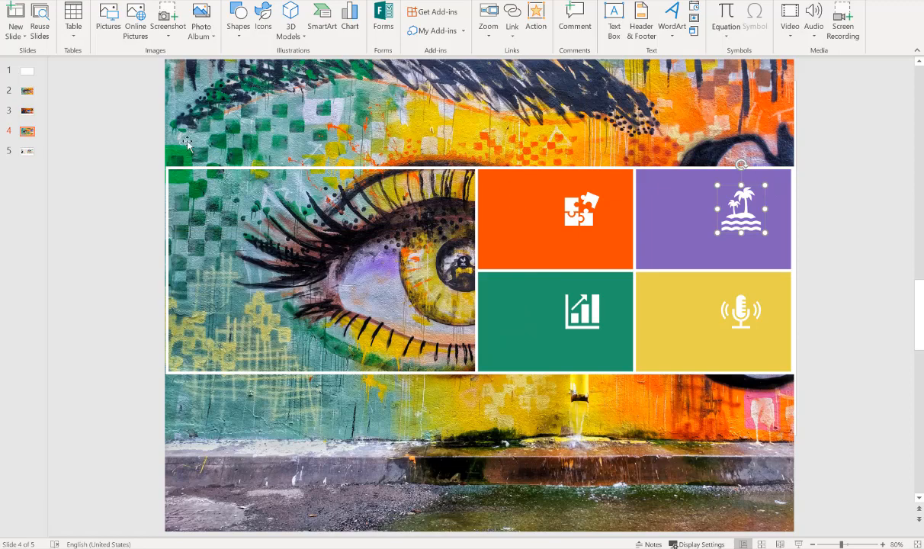
click(26, 111)
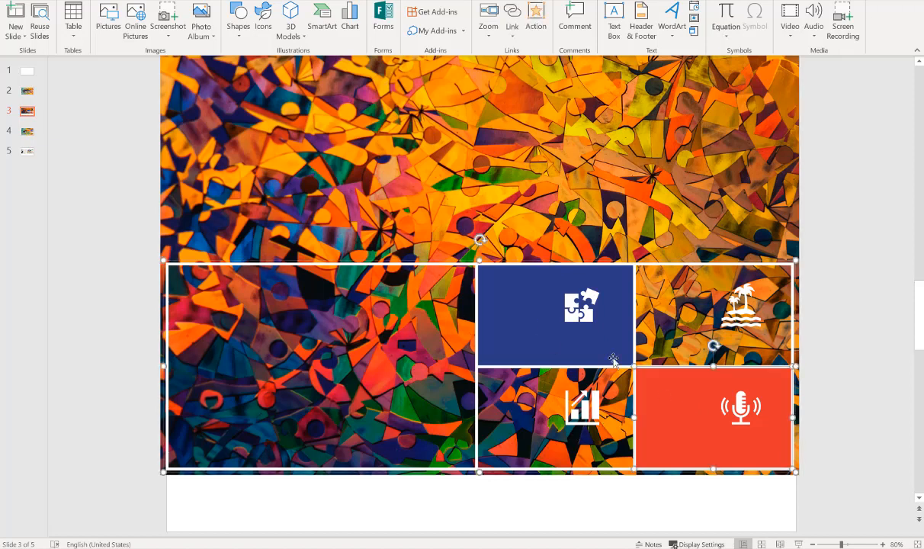
mouse_move(166, 244)
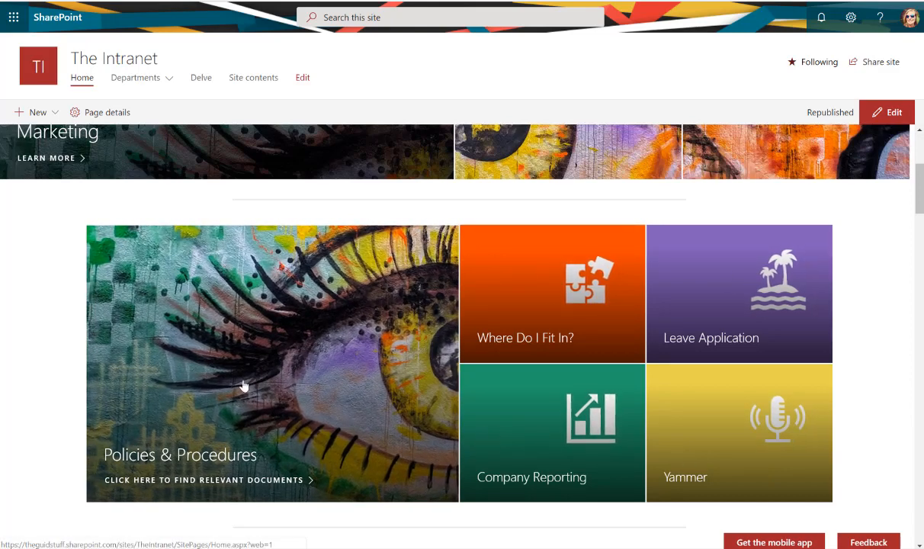
mouse_move(596, 282)
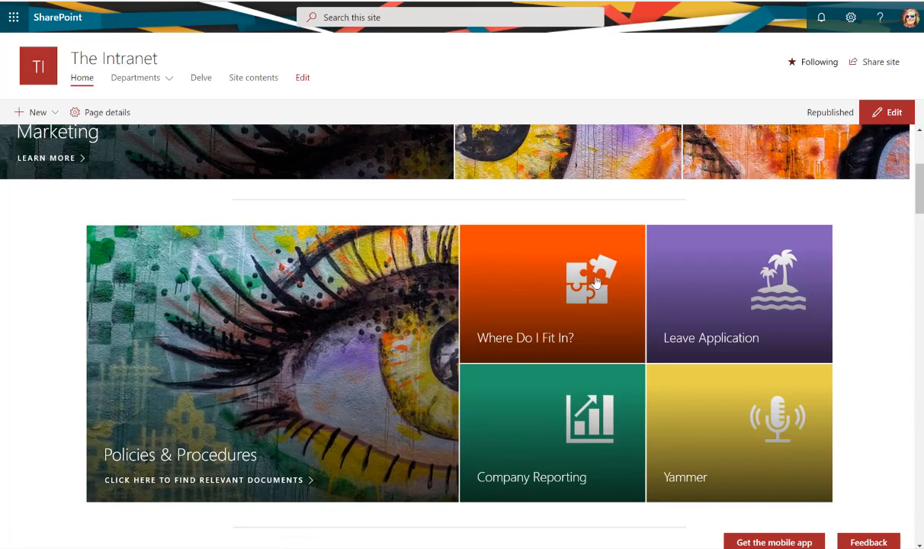
mouse_move(44, 311)
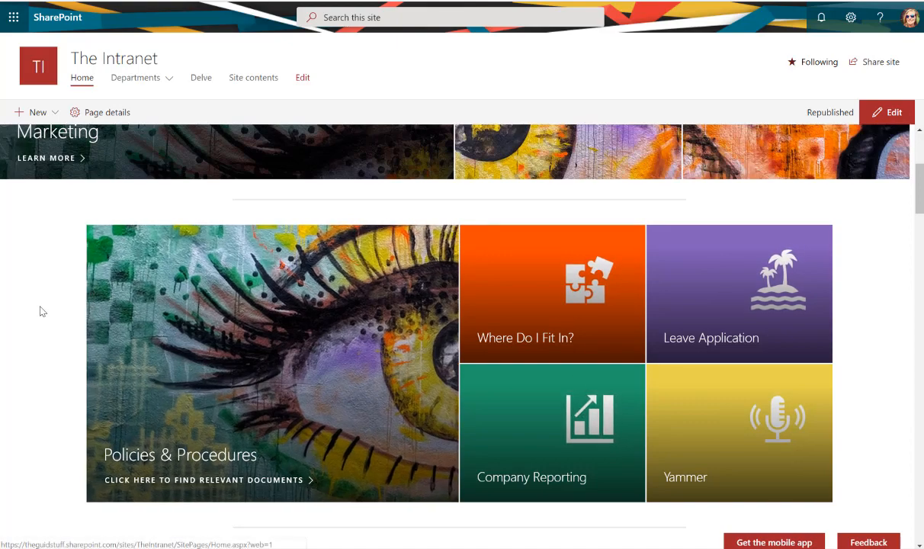
scroll(down, 3)
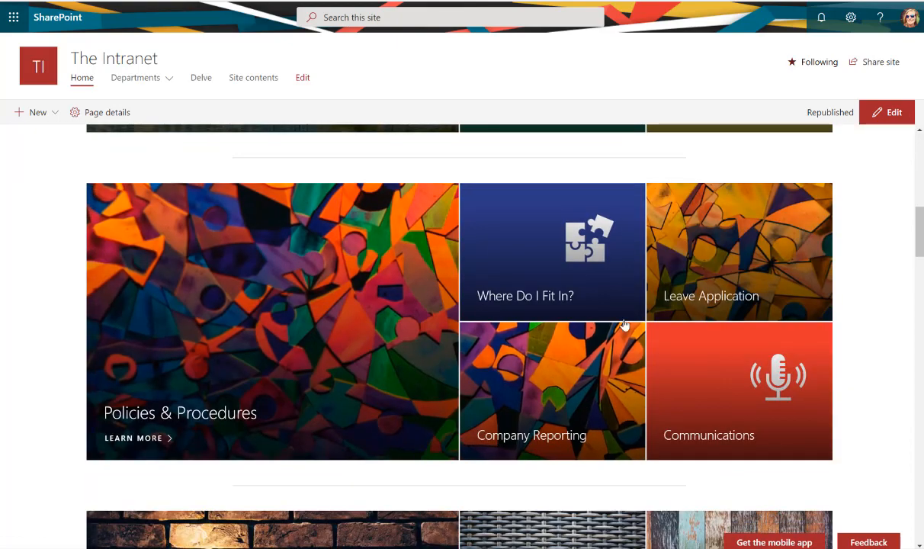
mouse_move(576, 212)
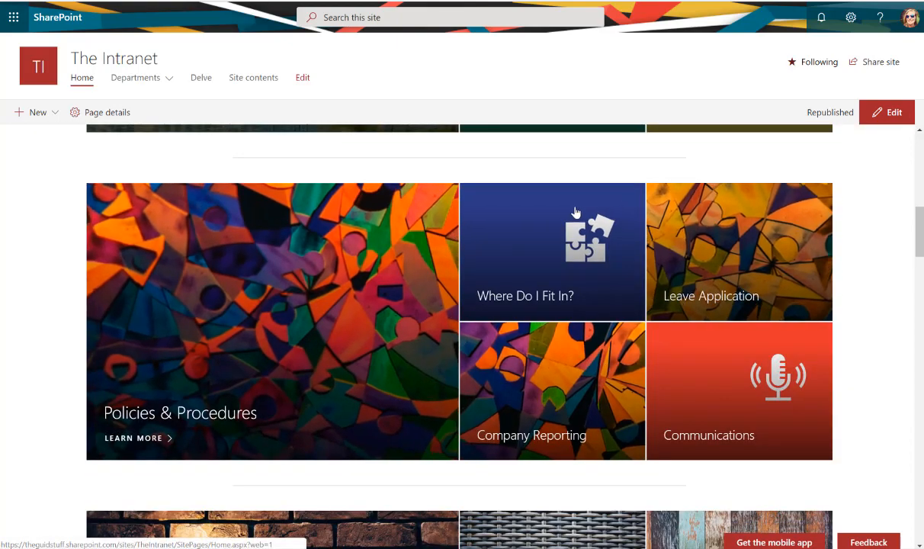
mouse_move(44, 260)
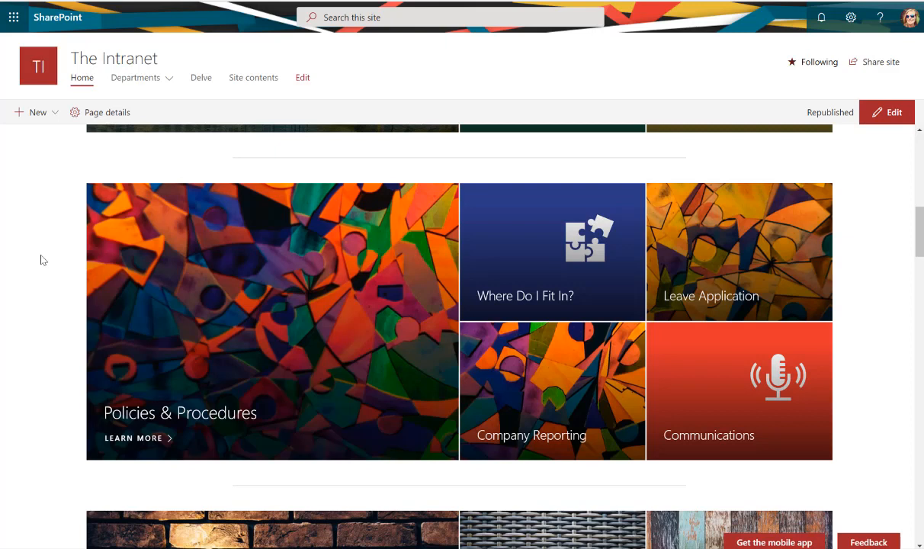
scroll(down, 3)
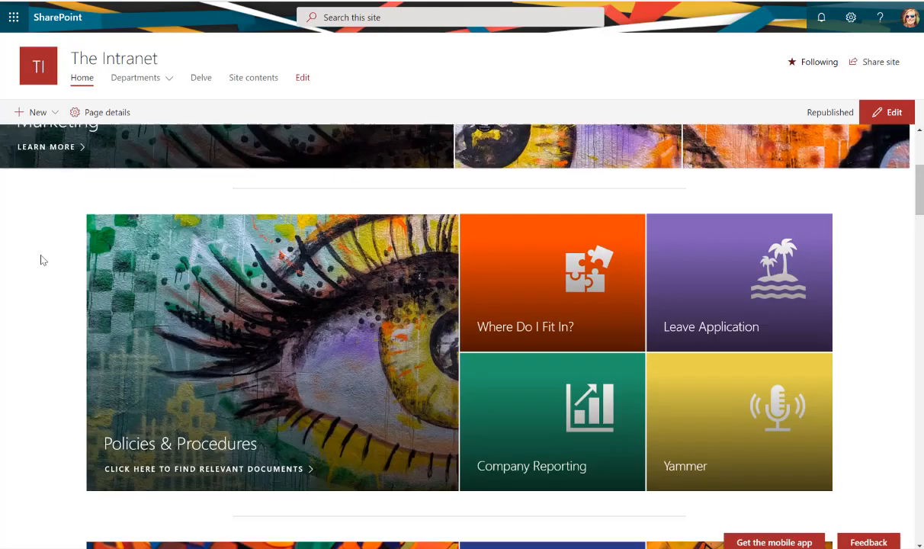
scroll(up, 3)
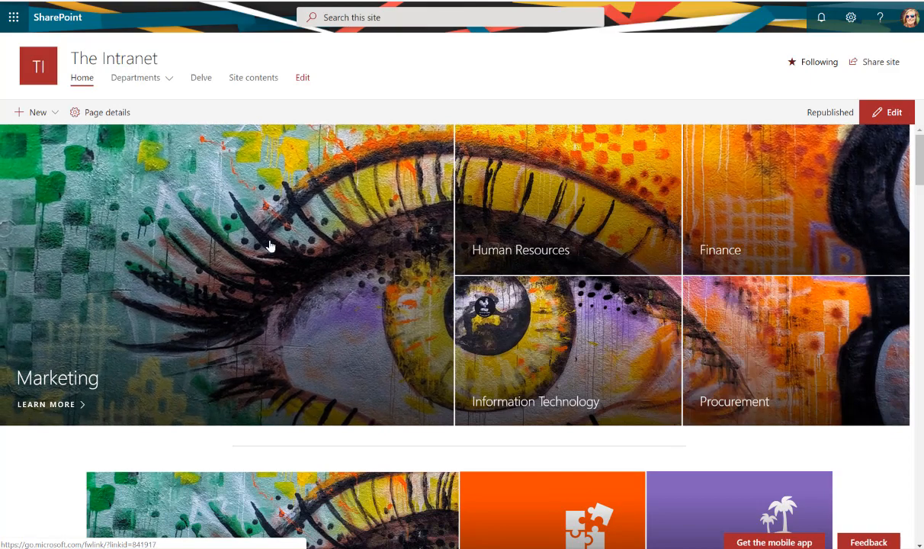
scroll(down, 3)
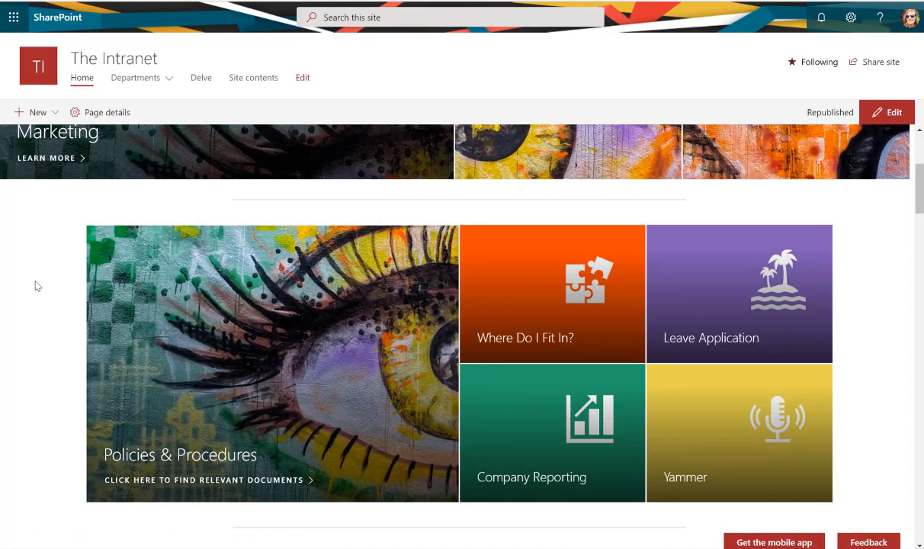
scroll(down, 3)
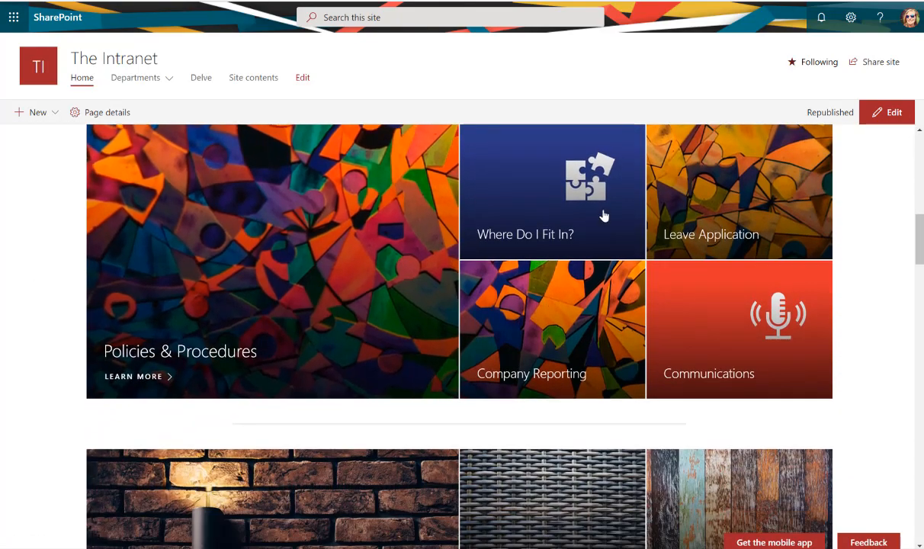
mouse_move(823, 341)
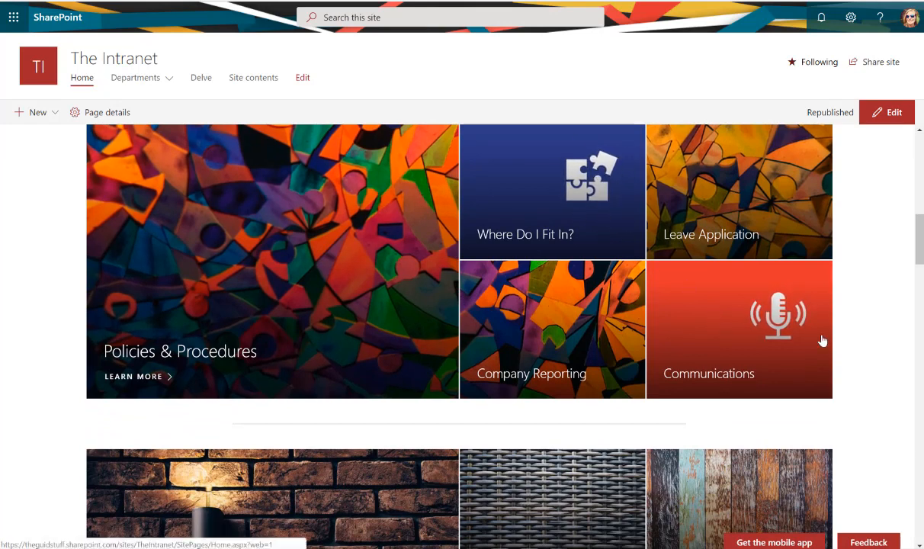
mouse_move(67, 255)
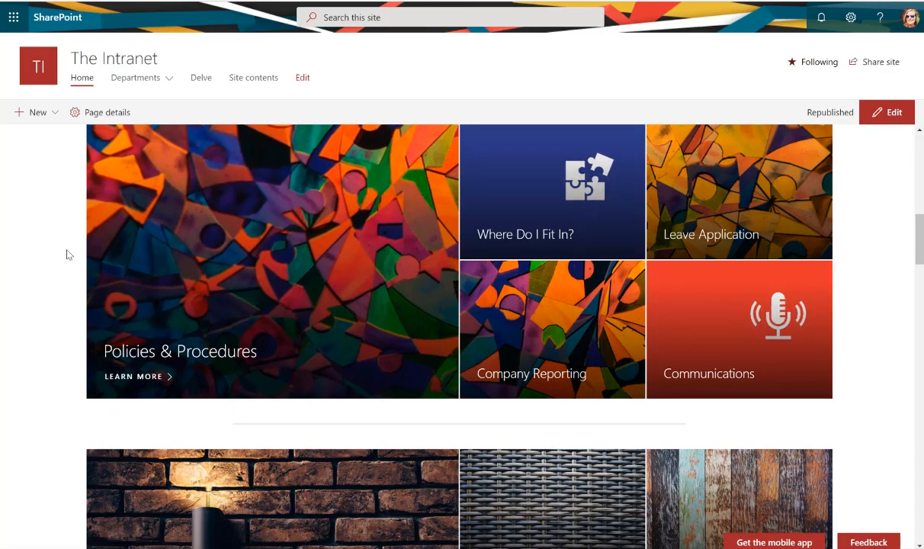
scroll(down, 3)
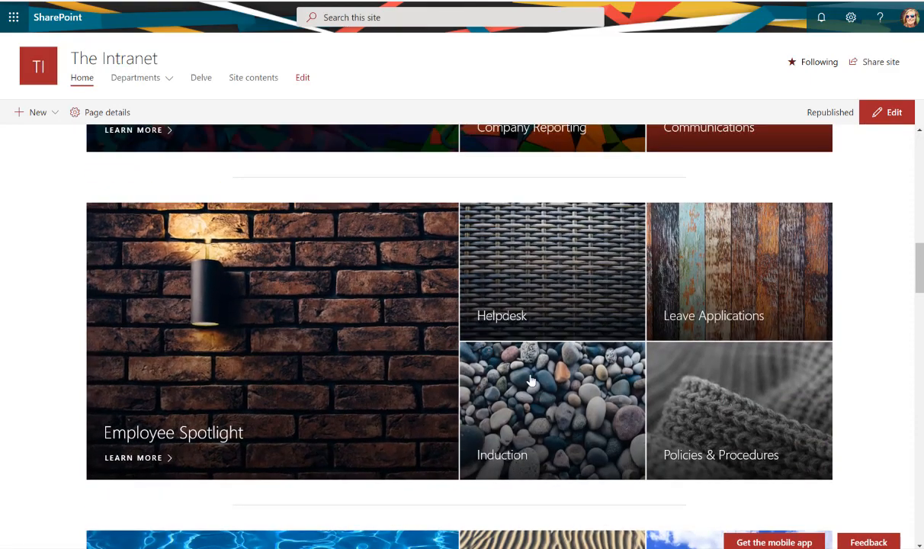
mouse_move(21, 279)
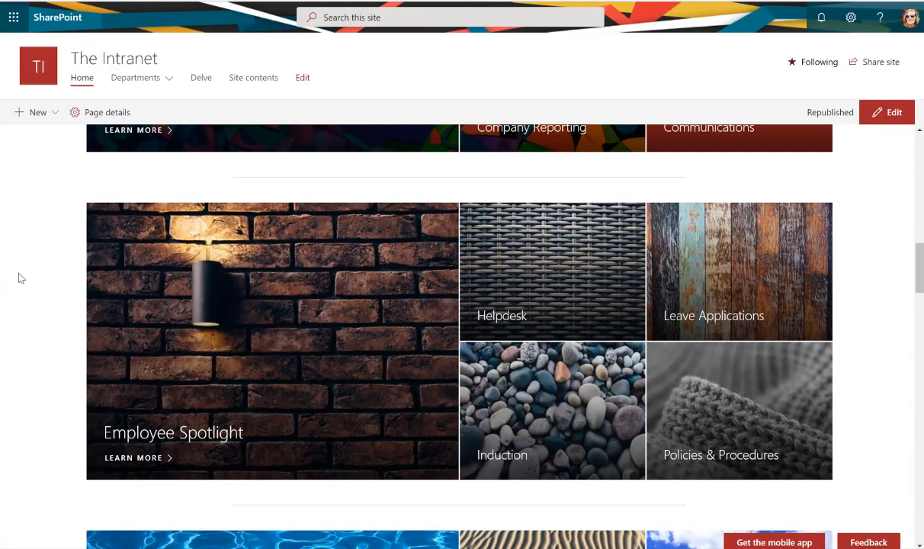
scroll(down, 3)
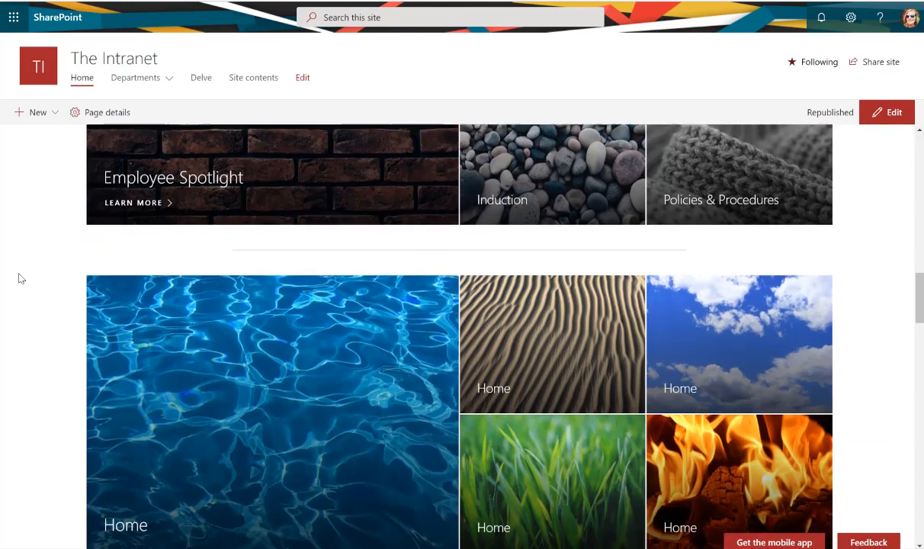
scroll(down, 3)
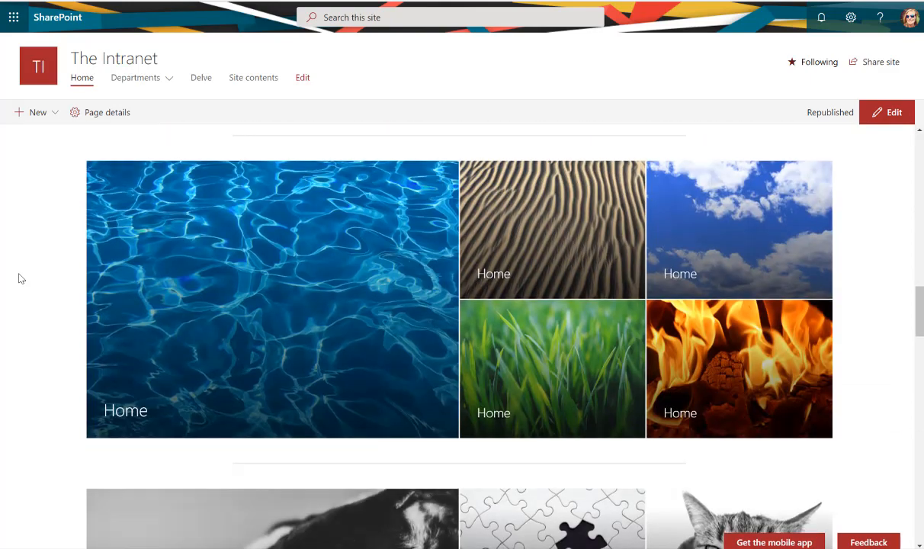
scroll(down, 3)
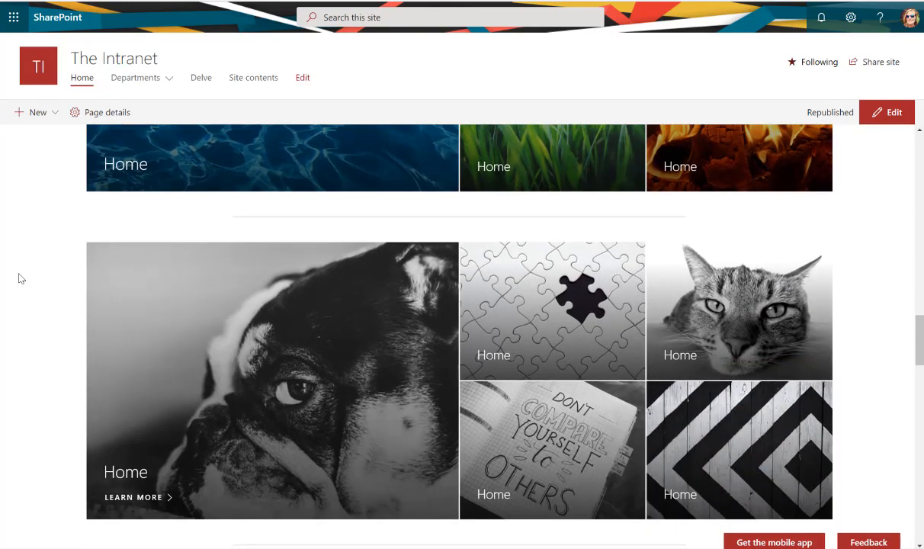
scroll(down, 3)
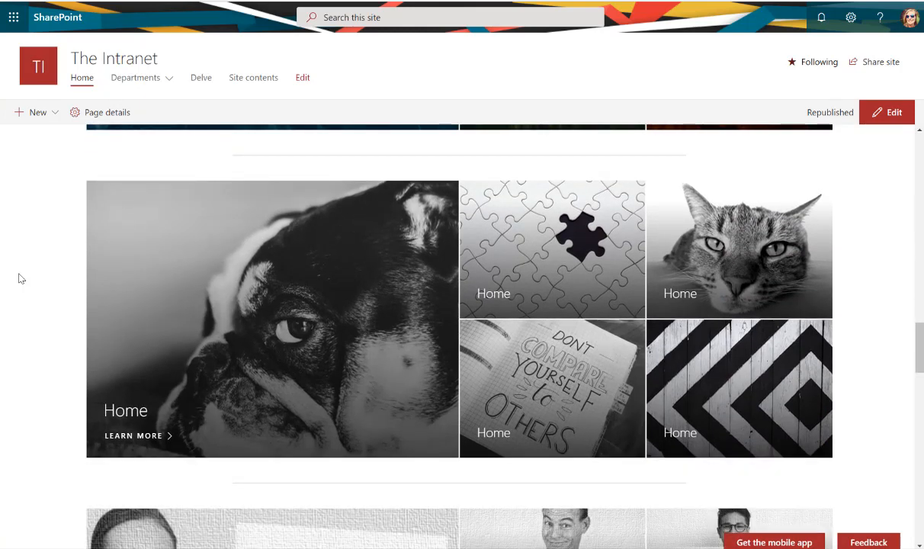
scroll(down, 3)
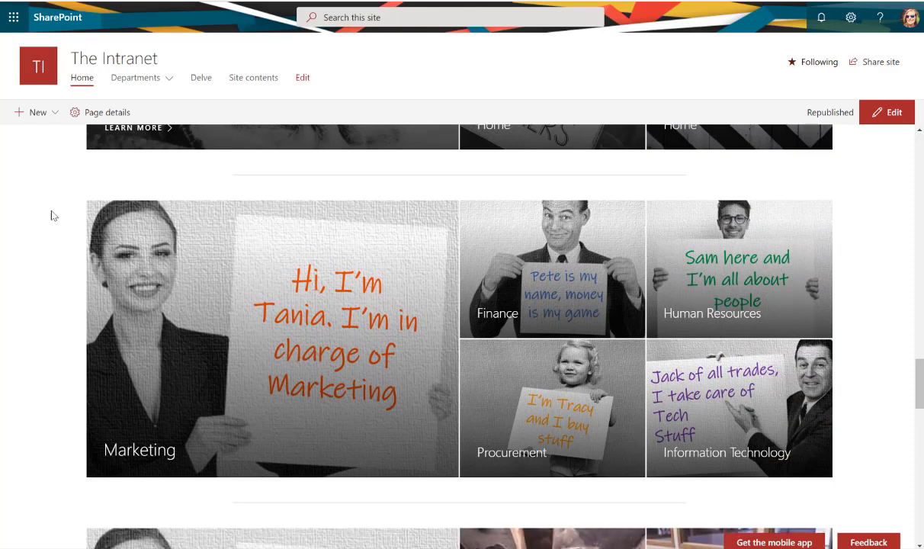
mouse_move(21, 212)
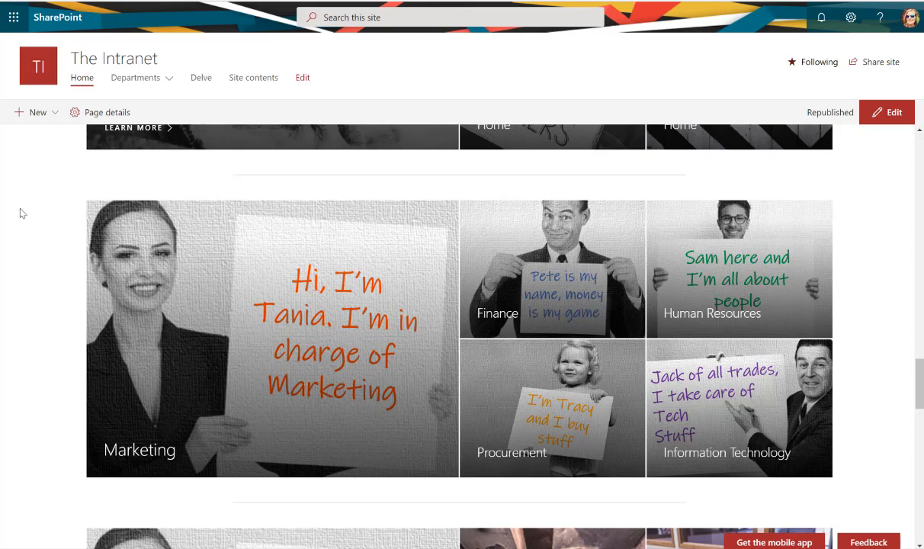
mouse_move(748, 403)
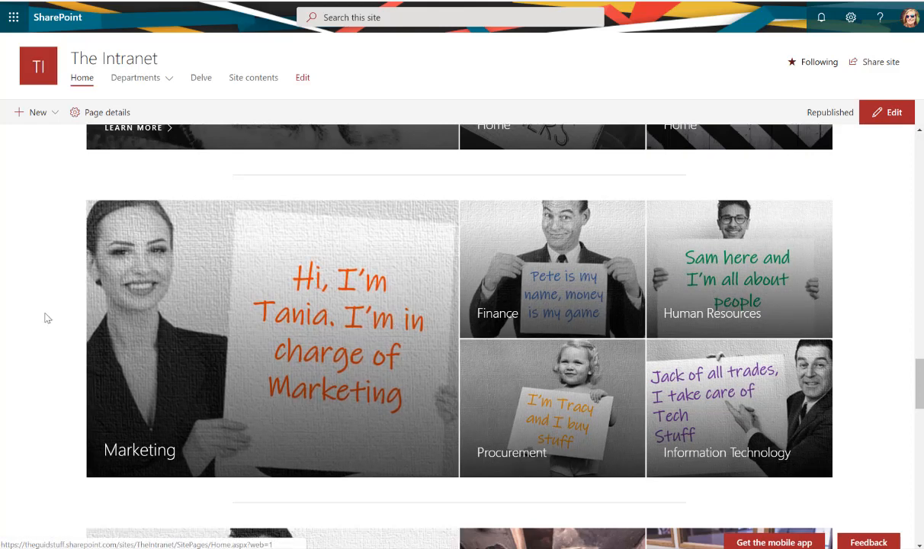
scroll(down, 3)
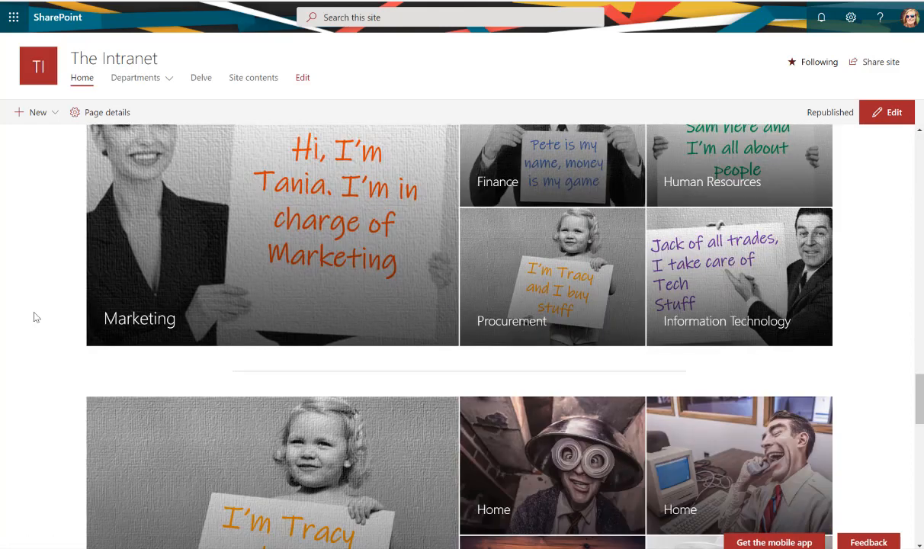
scroll(down, 3)
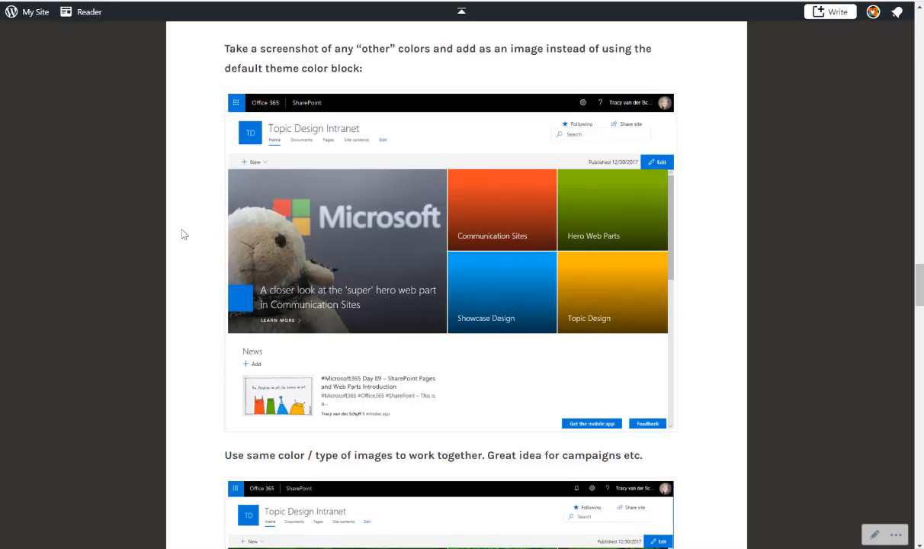
- Scroll through the 'super' hero web part blog post's creativity hacks and examples
scroll(up, 3)
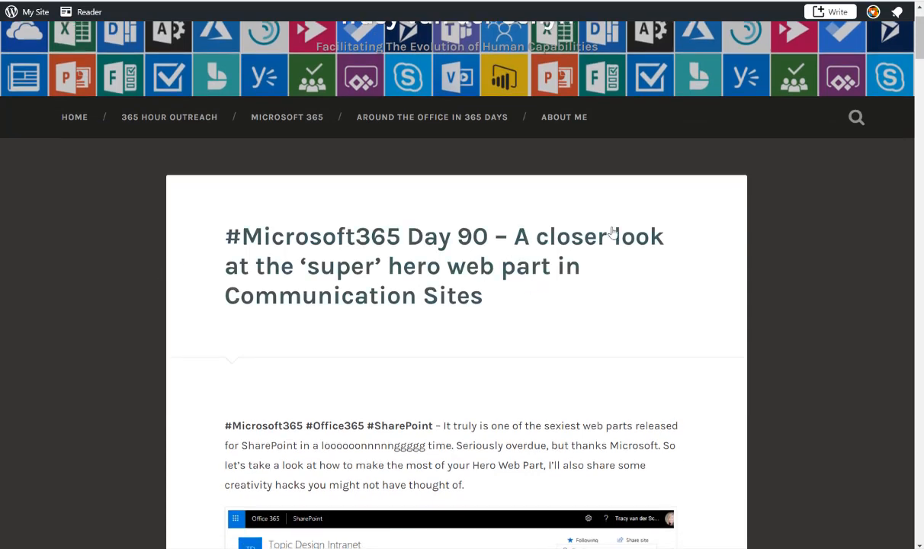
scroll(down, 3)
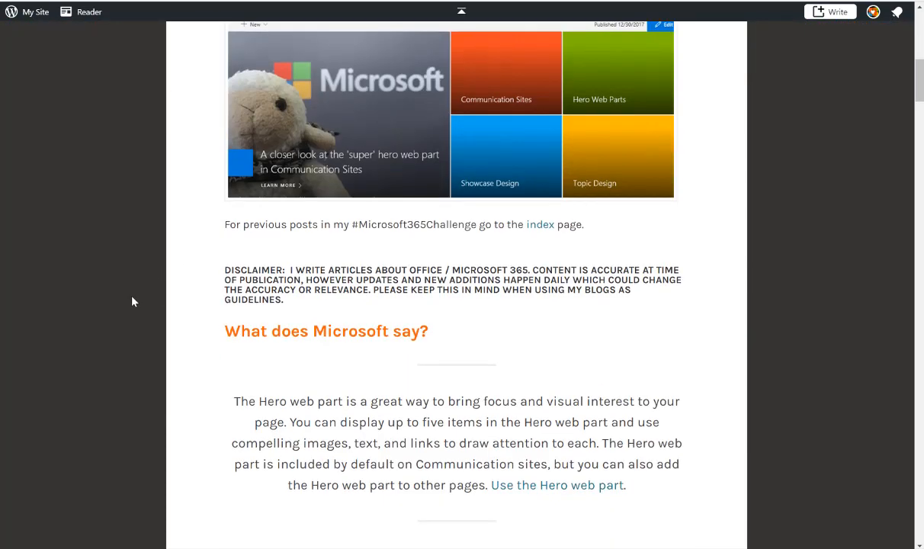
scroll(up, 3)
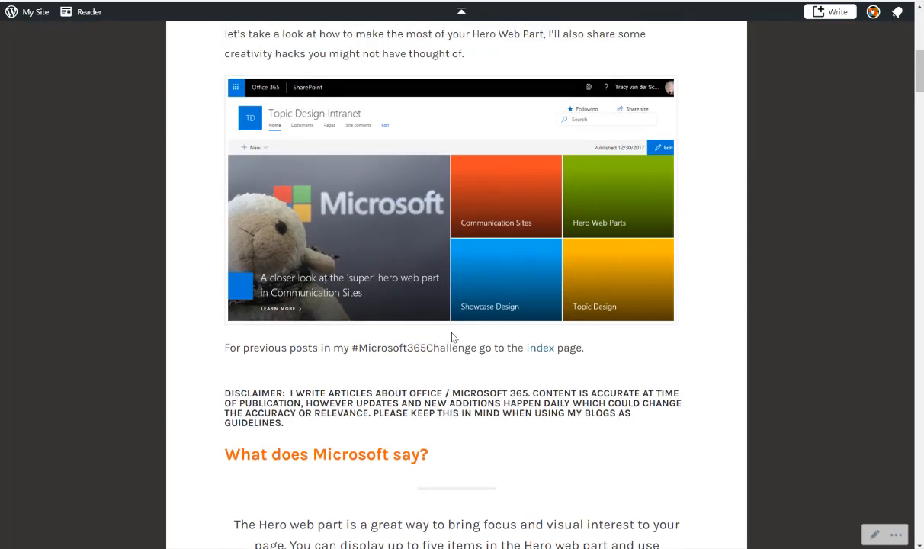
scroll(down, 3)
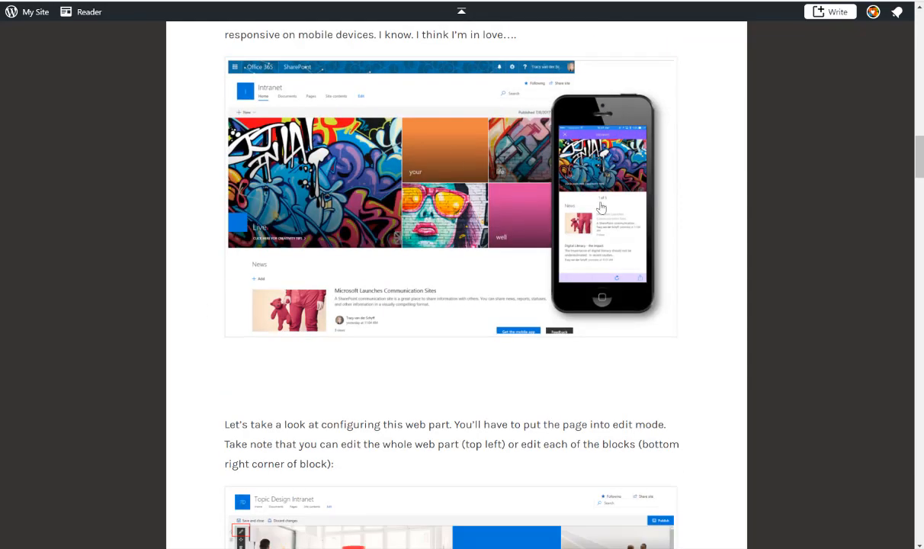
scroll(down, 3)
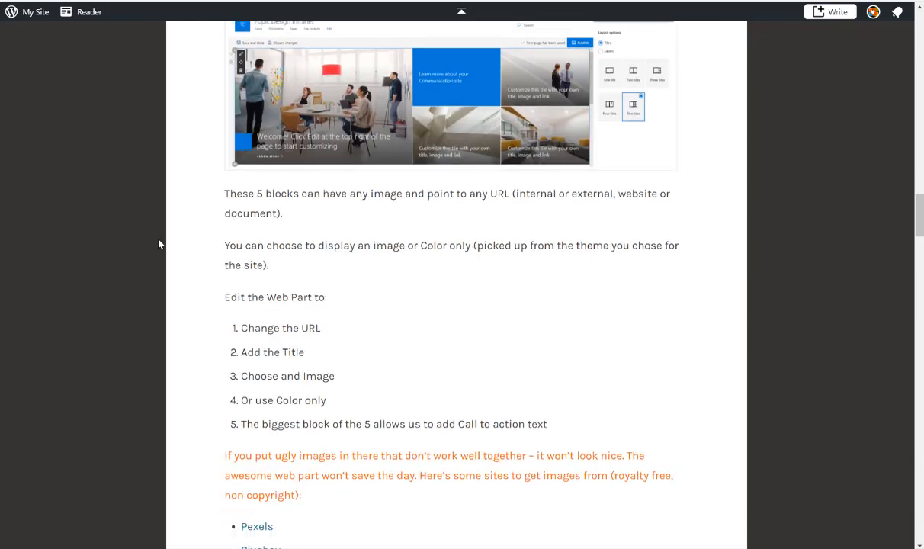
scroll(down, 3)
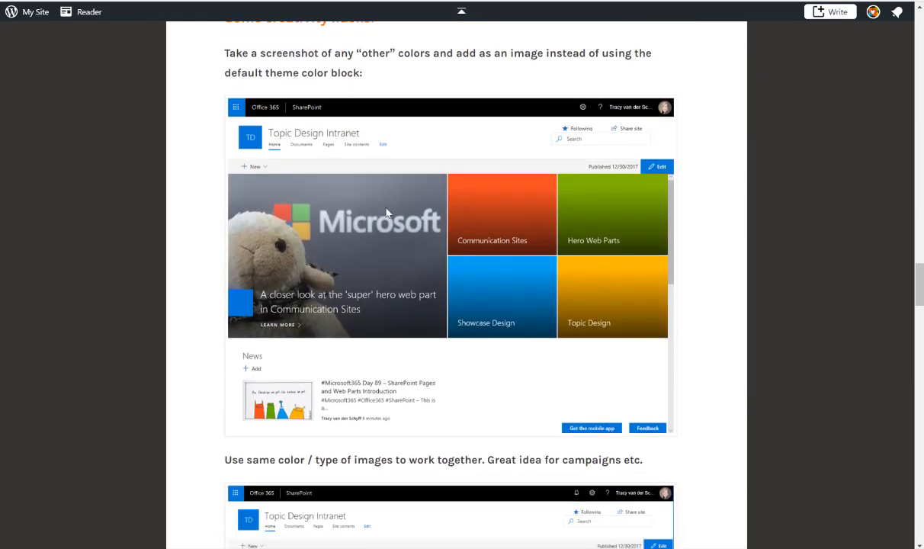
scroll(down, 3)
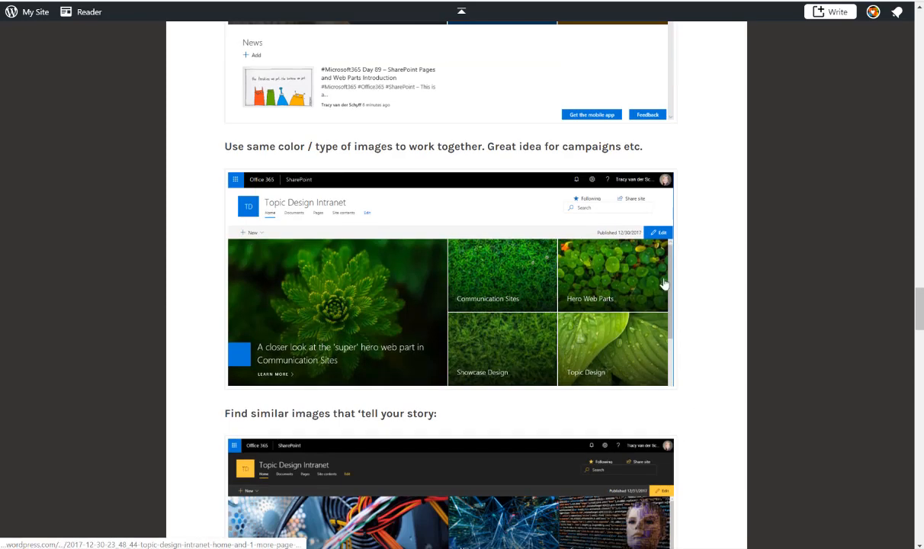
scroll(down, 3)
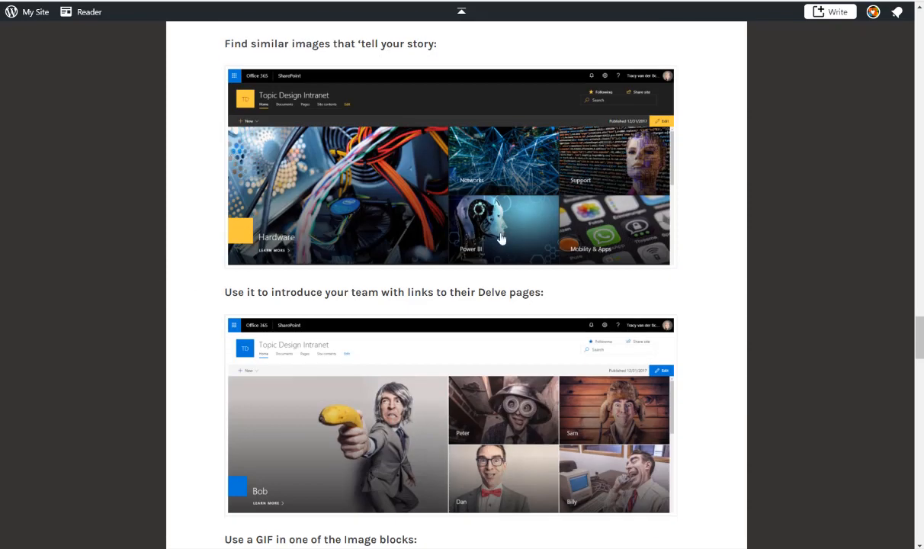
scroll(down, 3)
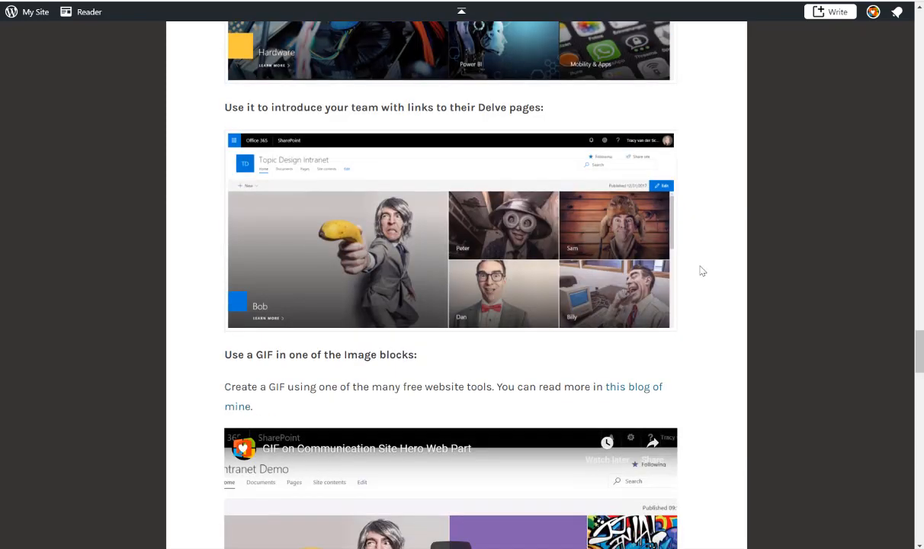
scroll(down, 3)
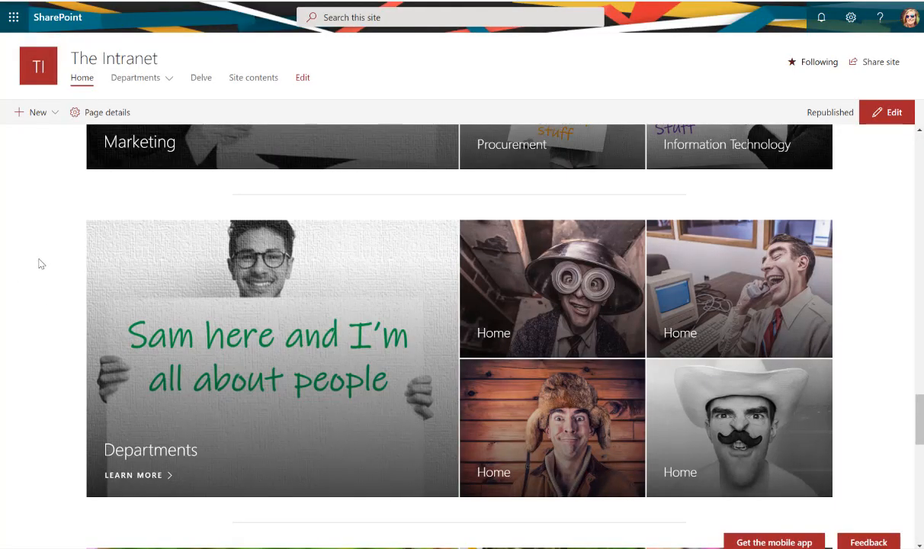
- Scroll the intranet home page down to the flower-photo and dinosaur-and-candy Hero sections
scroll(down, 3)
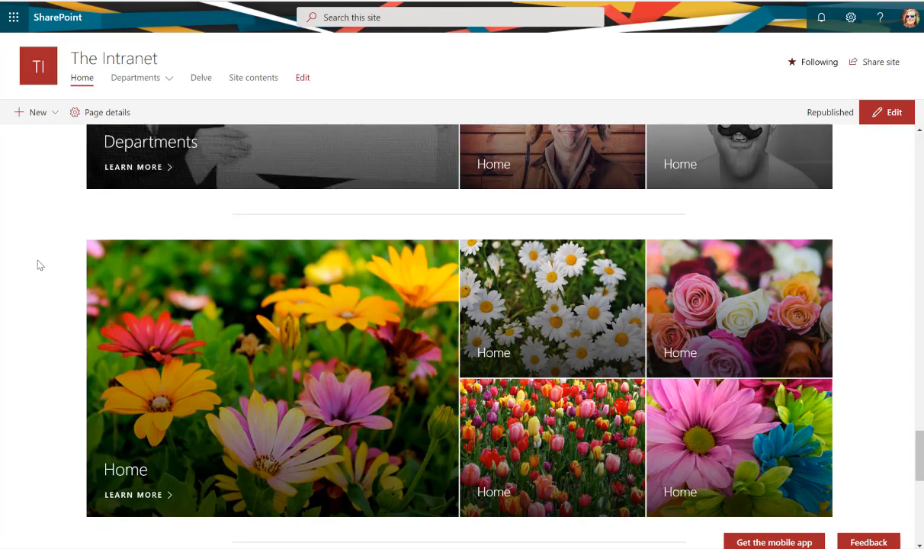
scroll(down, 3)
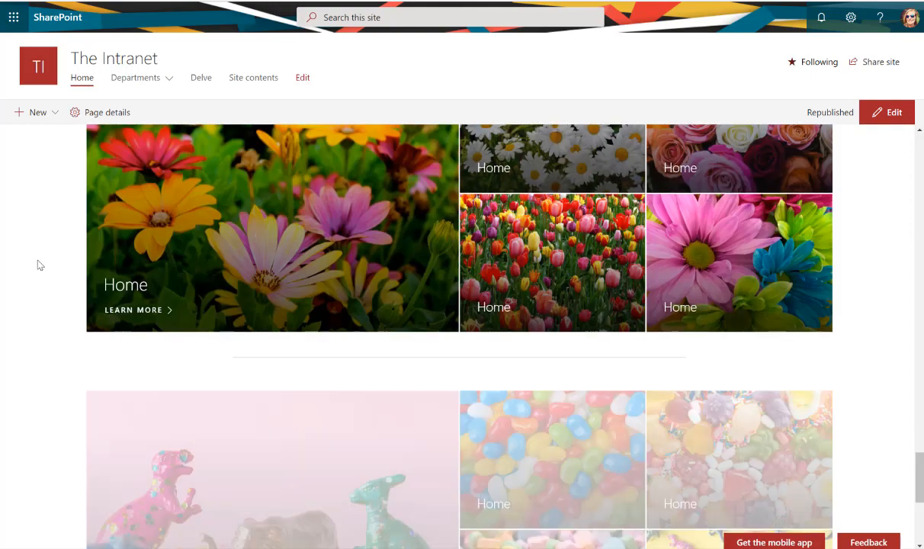
scroll(down, 3)
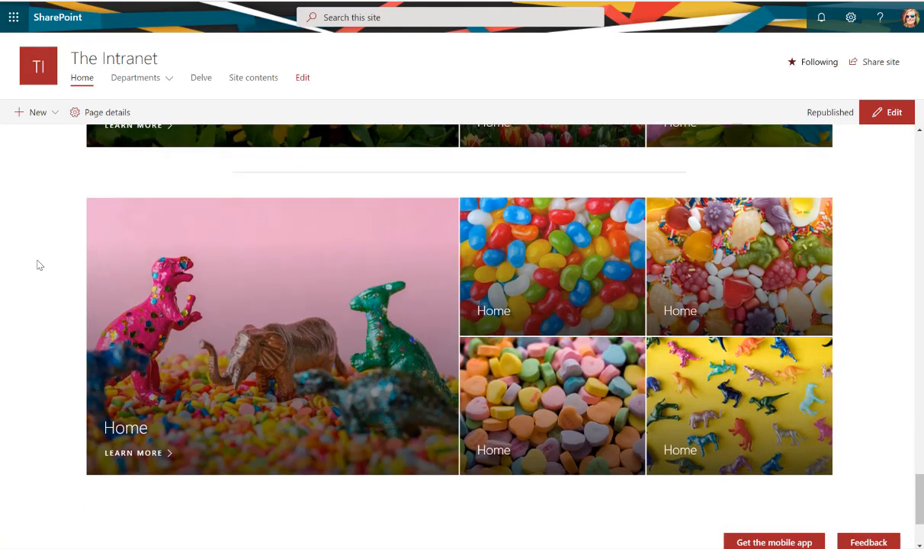
scroll(down, 3)
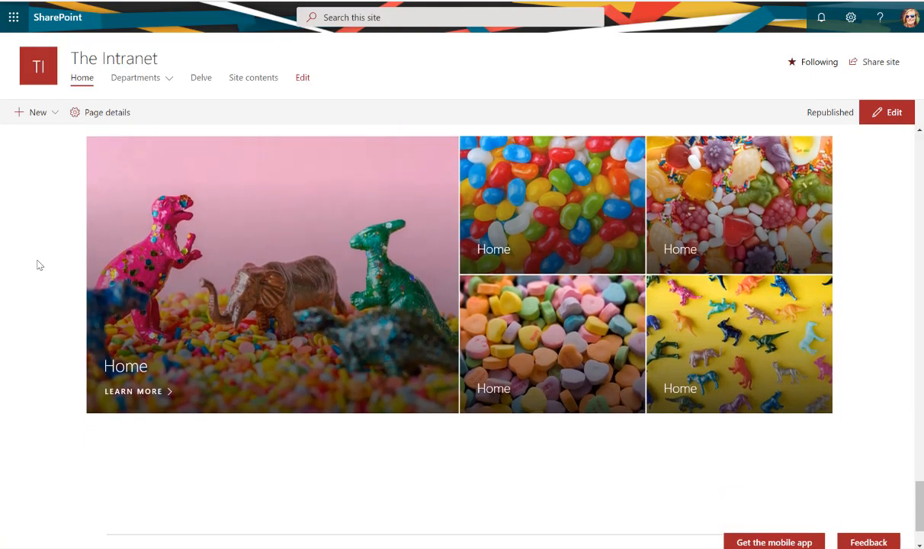
scroll(down, 3)
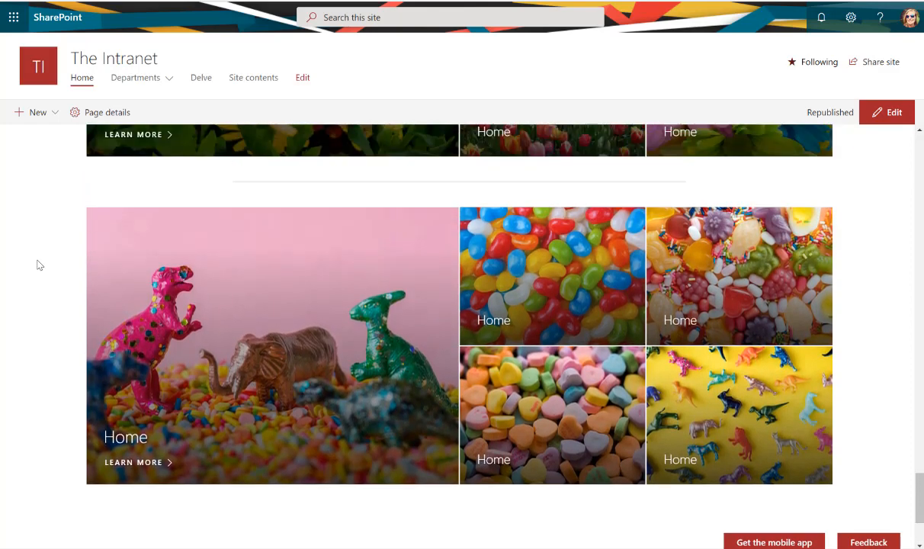
scroll(down, 3)
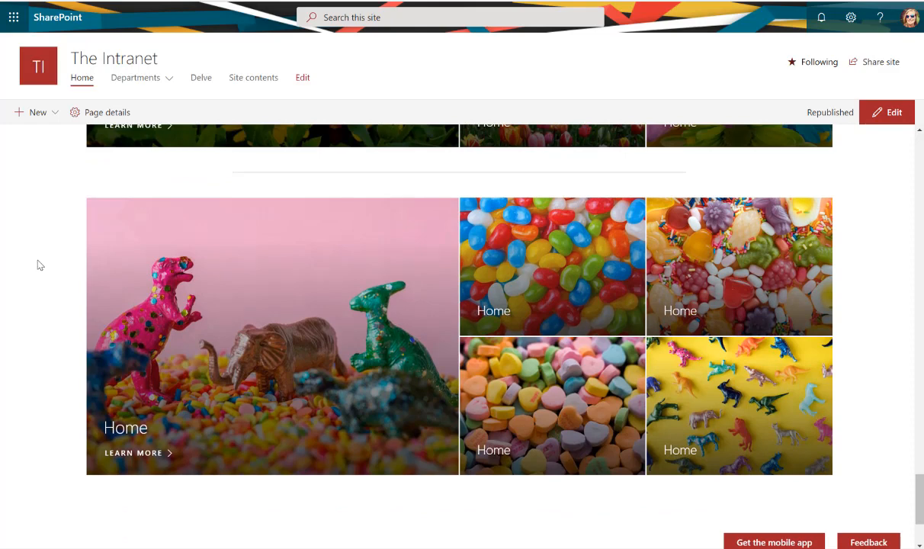
mouse_move(54, 259)
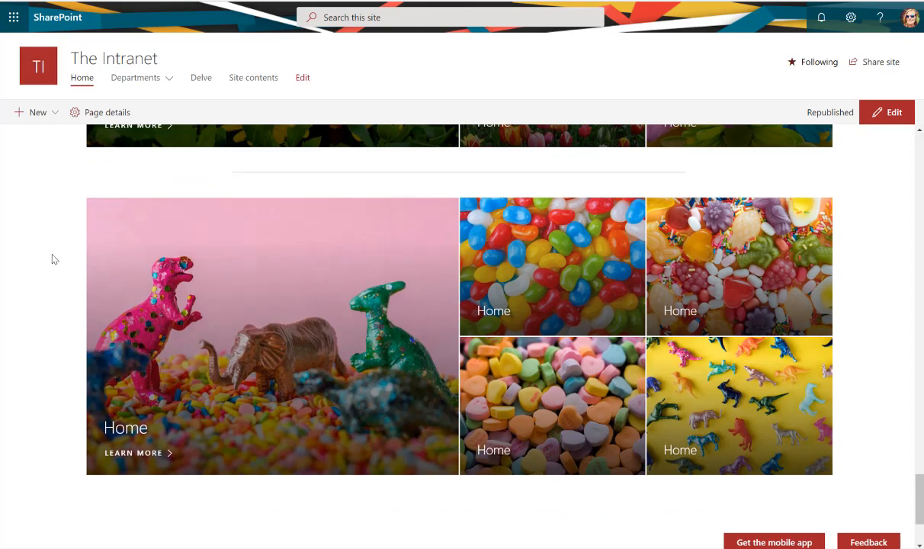
mouse_move(173, 289)
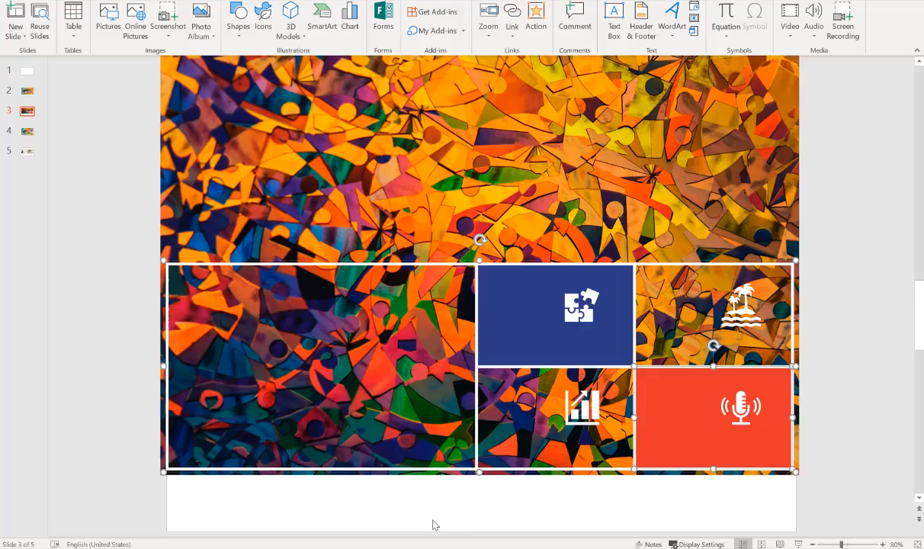
click(27, 131)
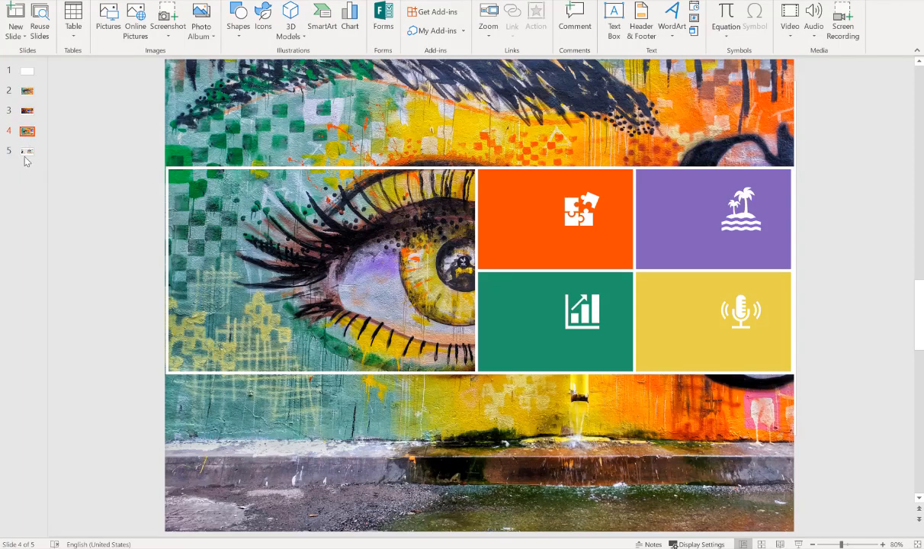
click(26, 151)
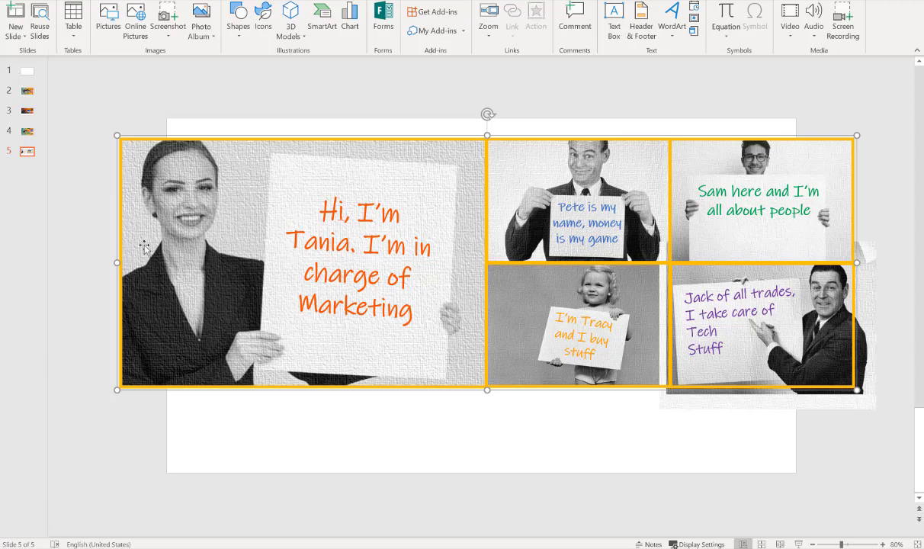
click(27, 111)
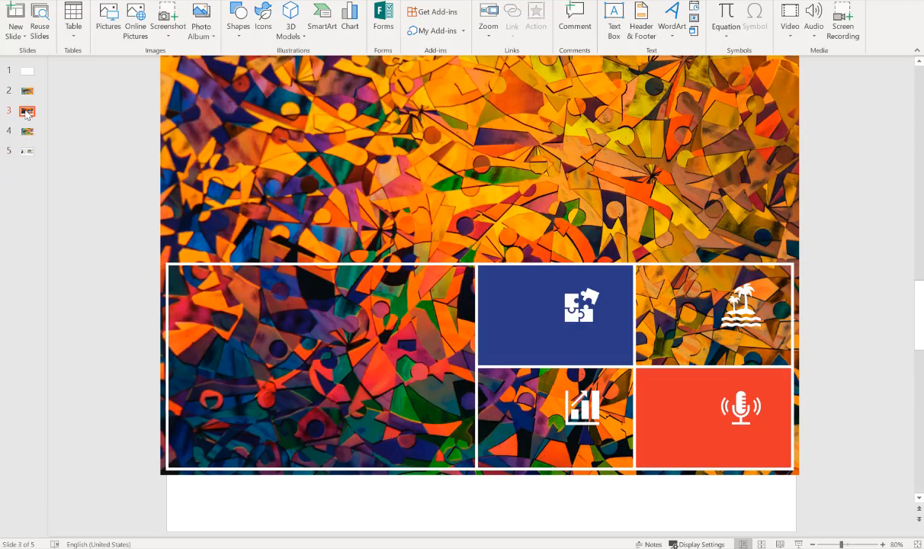
mouse_move(97, 119)
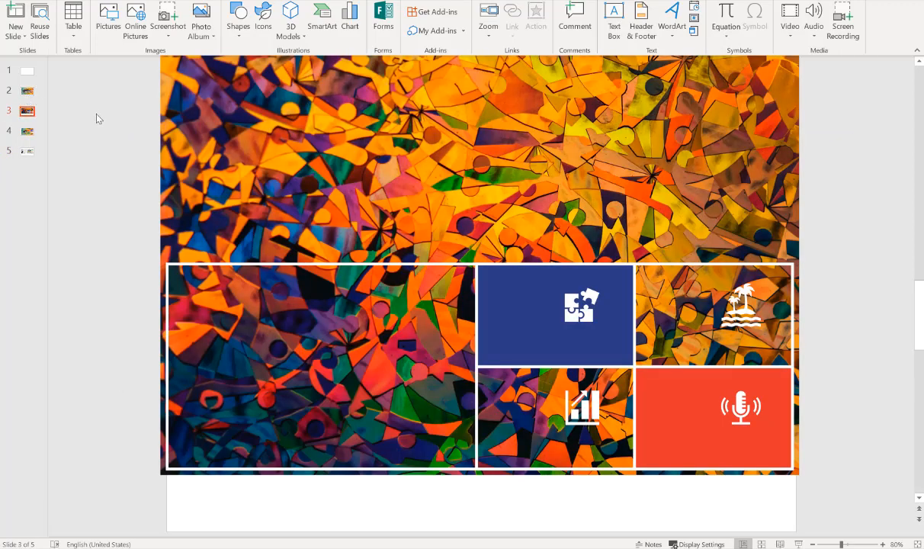
mouse_move(109, 202)
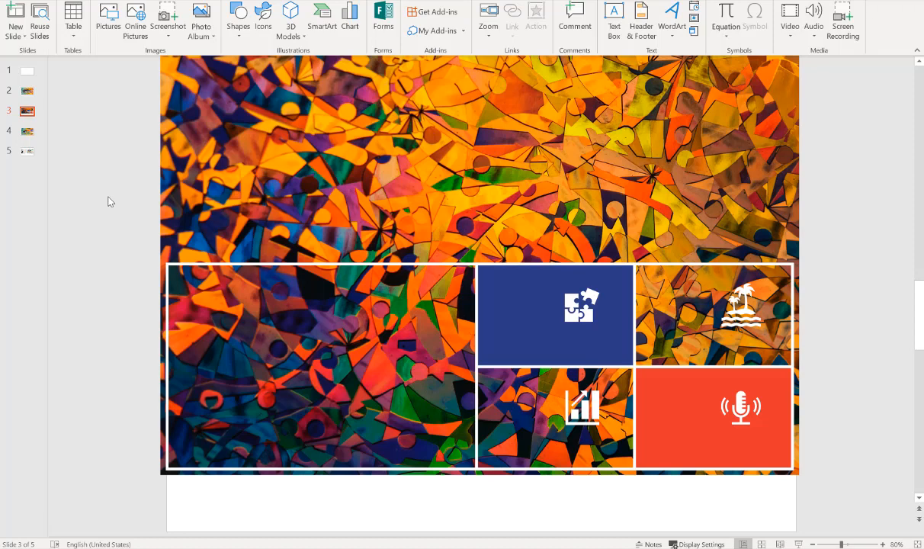